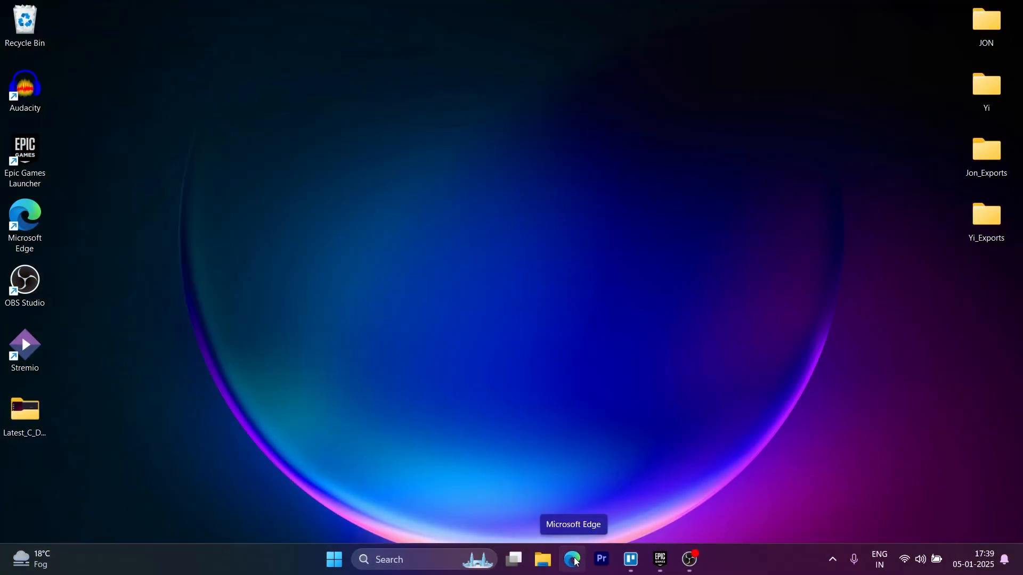
Step: Launch Edge from the taskbar and search Bing for "Zoom"
{"action": "left_click", "coordinate": [572, 559]}
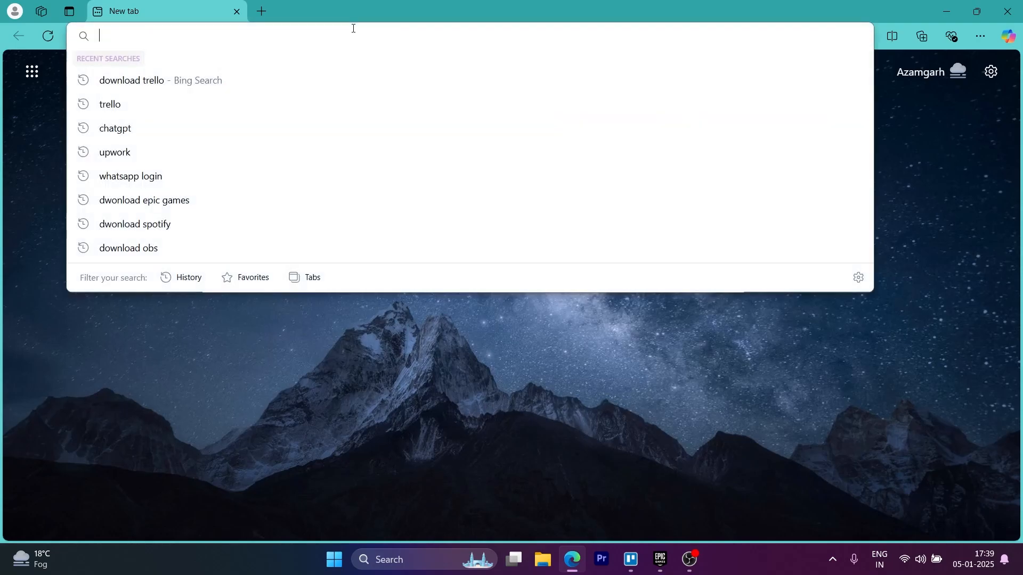
{"action": "type", "text": "Zoom"}
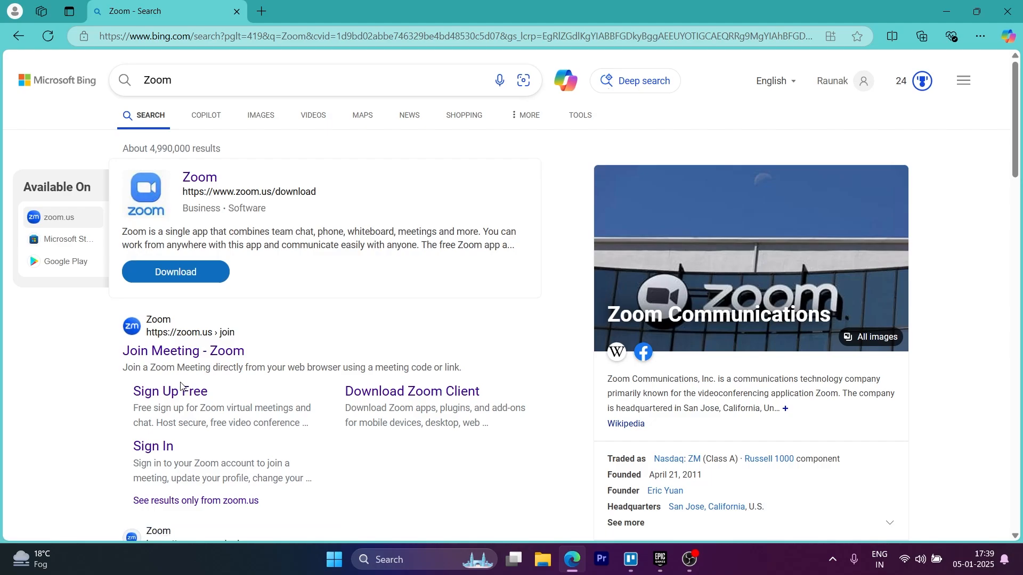
{"action": "mouse_move", "coordinate": [427, 411]}
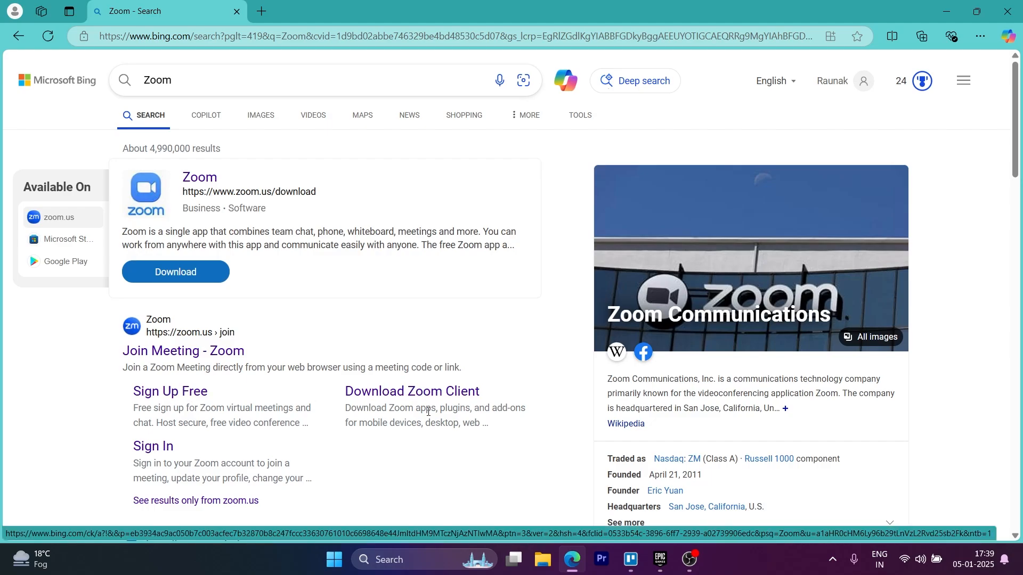
Step: Open the Join Meeting - Zoom result and go to Sign Up Free
{"action": "left_click", "coordinate": [183, 351]}
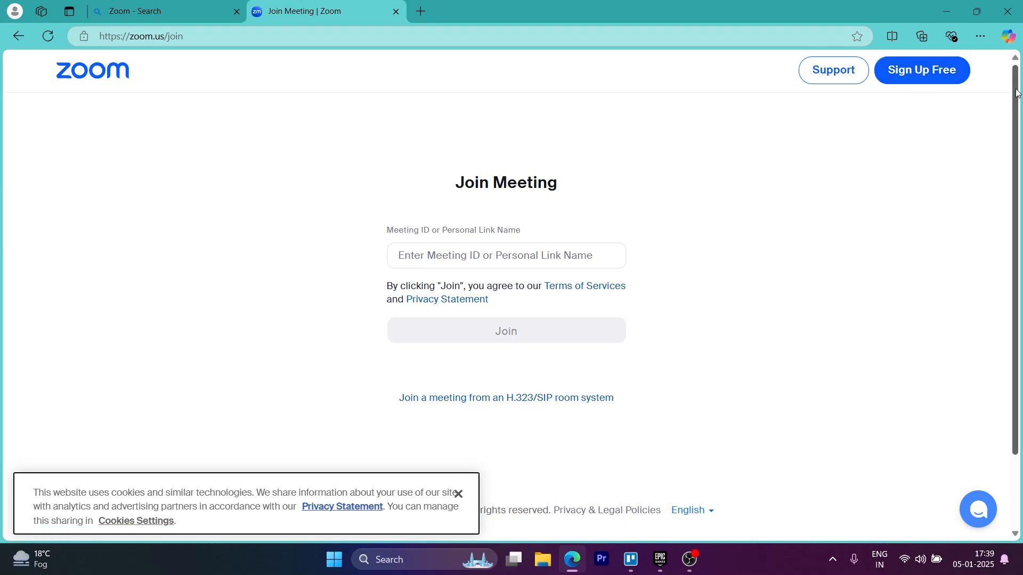
{"action": "left_click", "coordinate": [921, 70]}
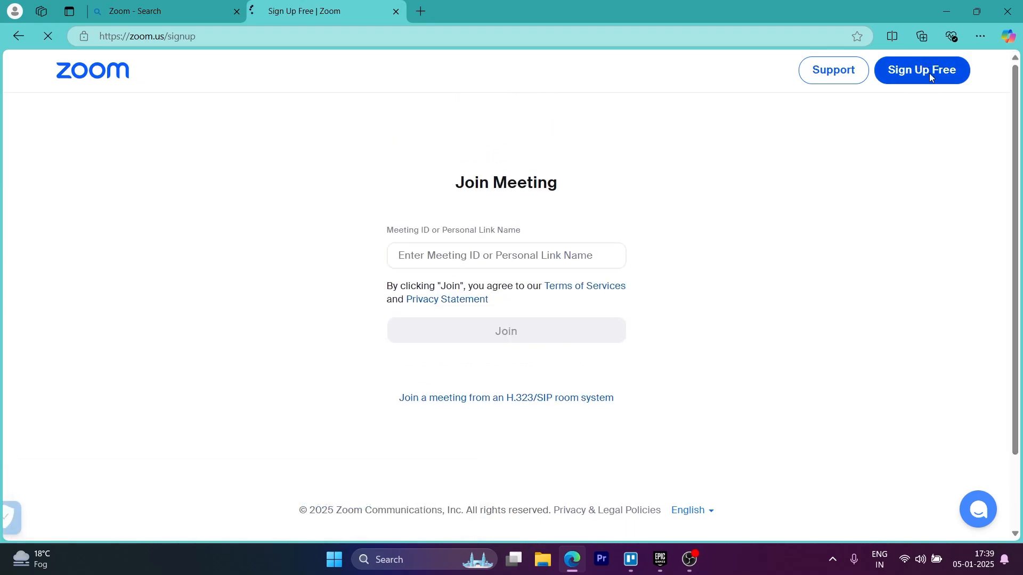
Step: Enter the email address (johnja..., jo...) in the Email Address field of the sign-up form
{"action": "left_click", "coordinate": [920, 70]}
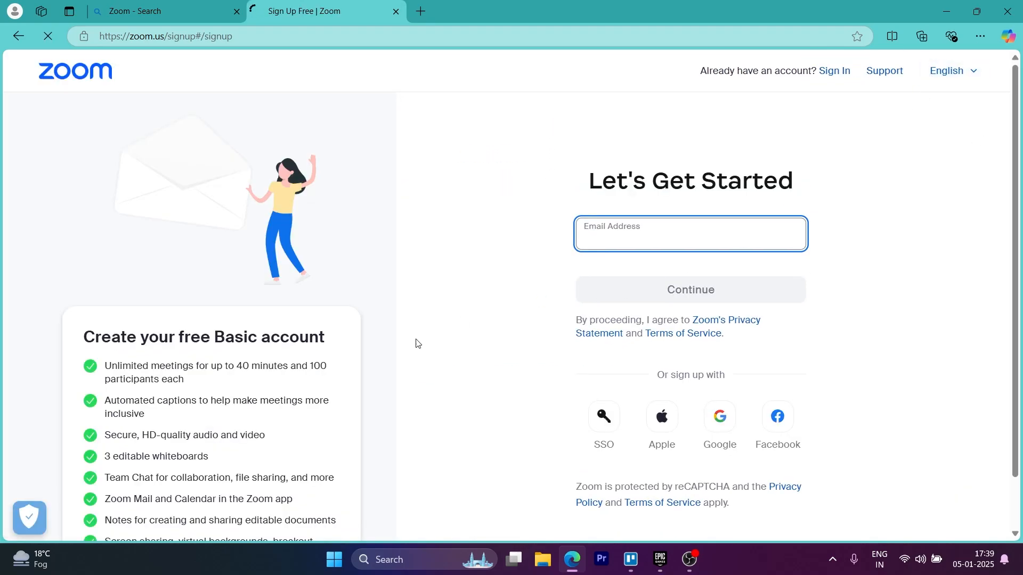
{"action": "scroll", "scroll_direction": "down", "scroll_amount": 3}
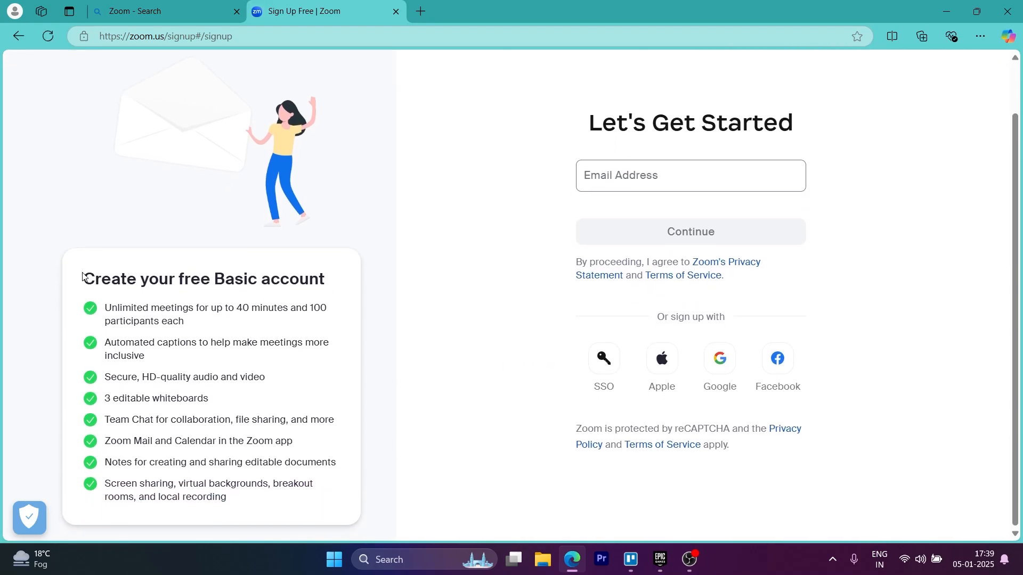
{"action": "double_click", "coordinate": [123, 307]}
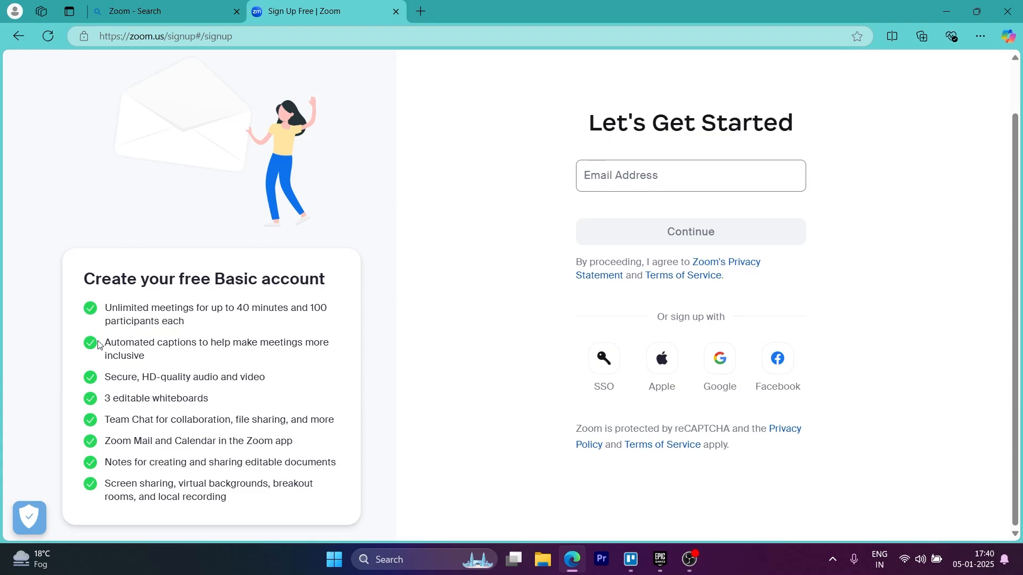
{"action": "mouse_move", "coordinate": [123, 230]}
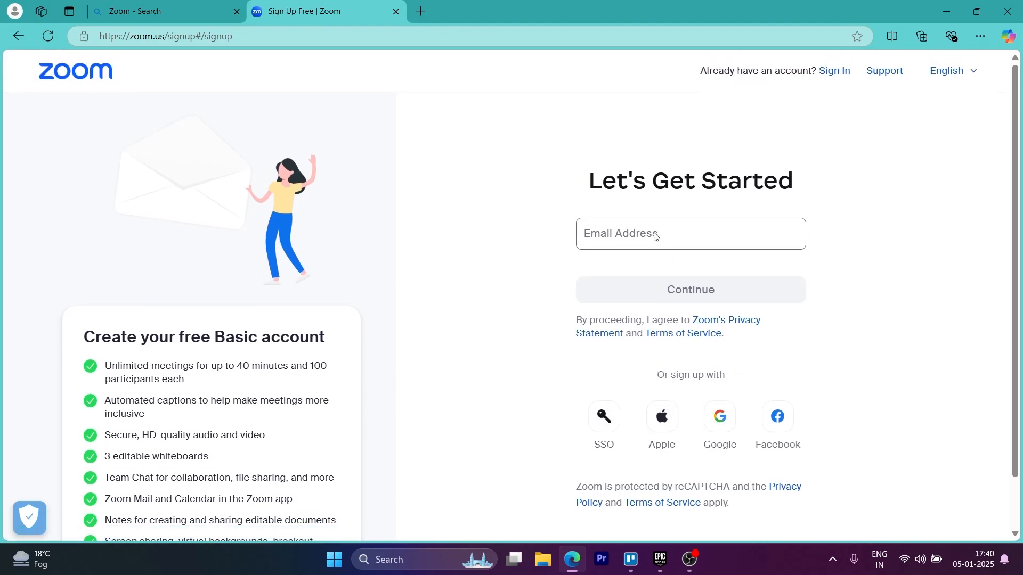
{"action": "left_click", "coordinate": [690, 233]}
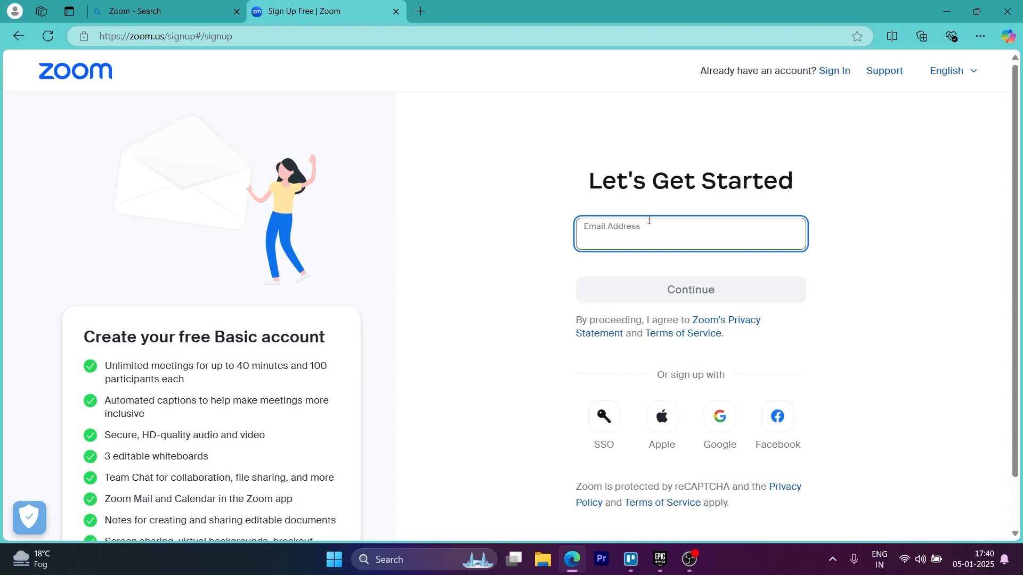
{"action": "type", "text": "johnja"}
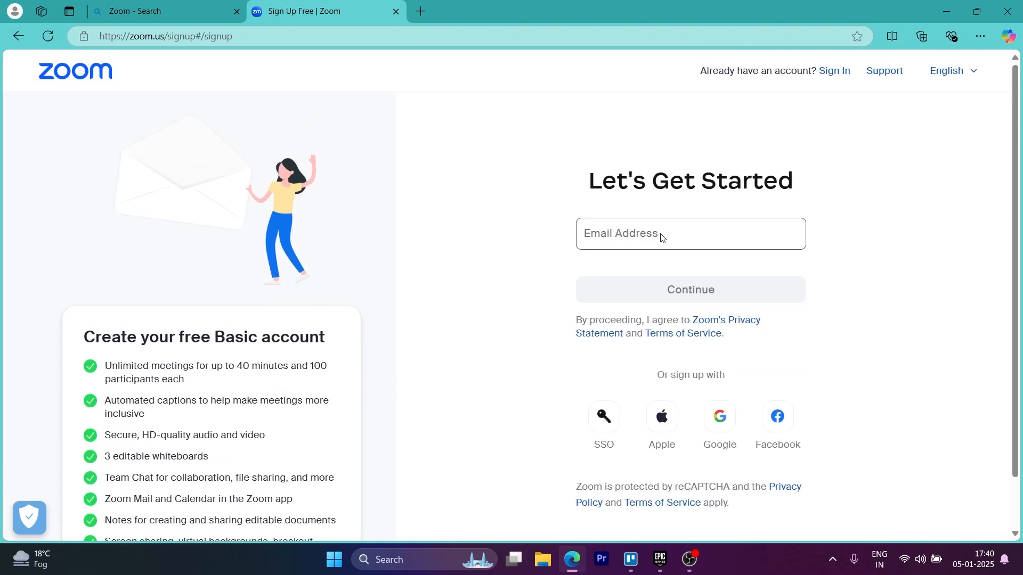
{"action": "mouse_move", "coordinate": [655, 234]}
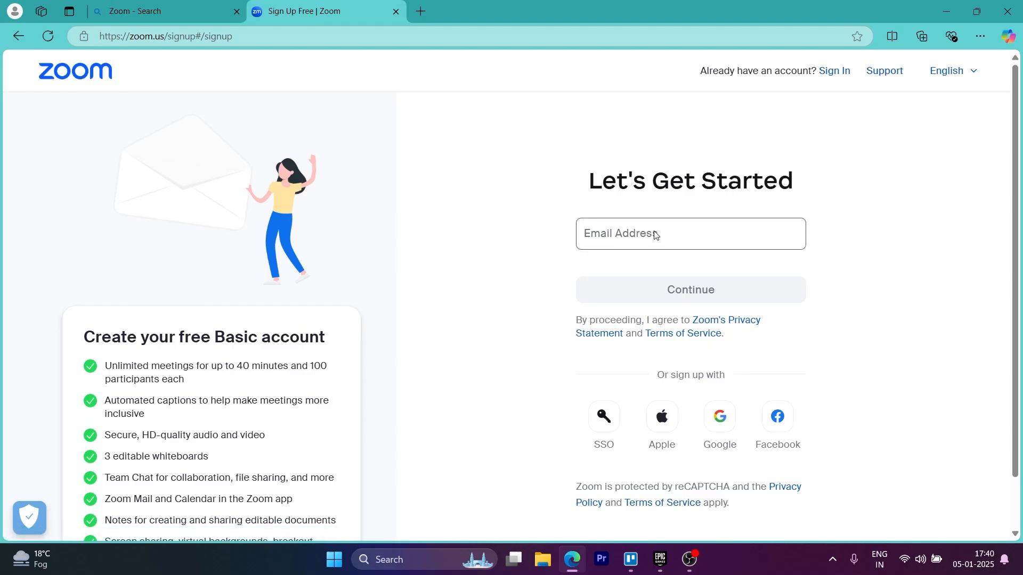
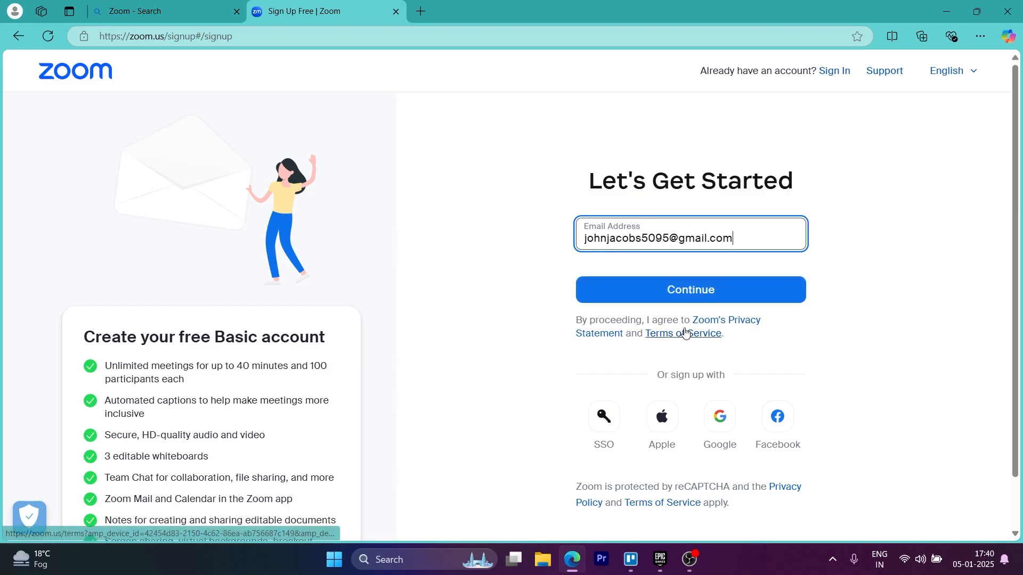
Step: Submit the email, go back, and submit a replacement address starting "john" for a verification code
{"action": "left_click", "coordinate": [689, 289]}
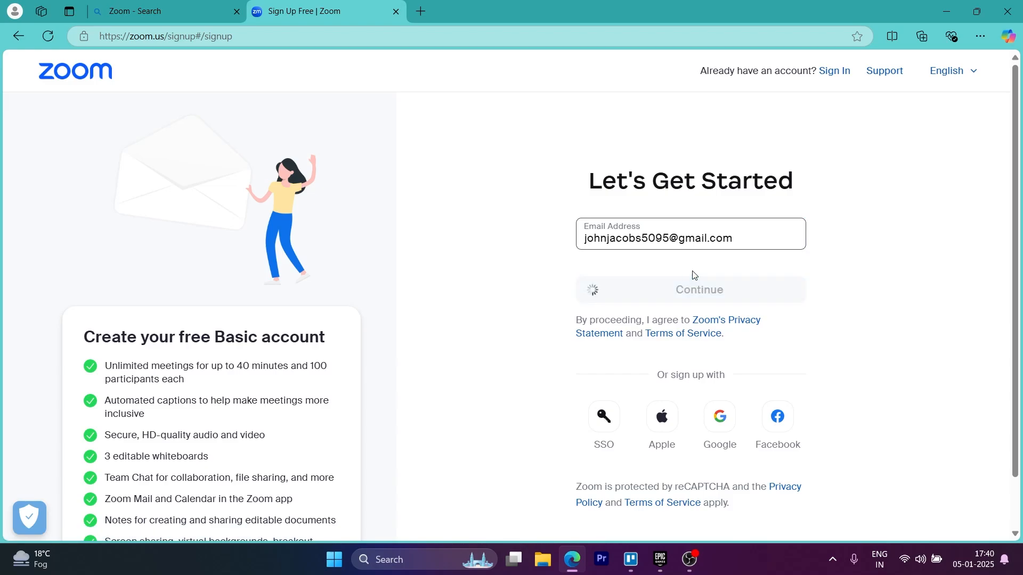
{"action": "left_click", "coordinate": [690, 290]}
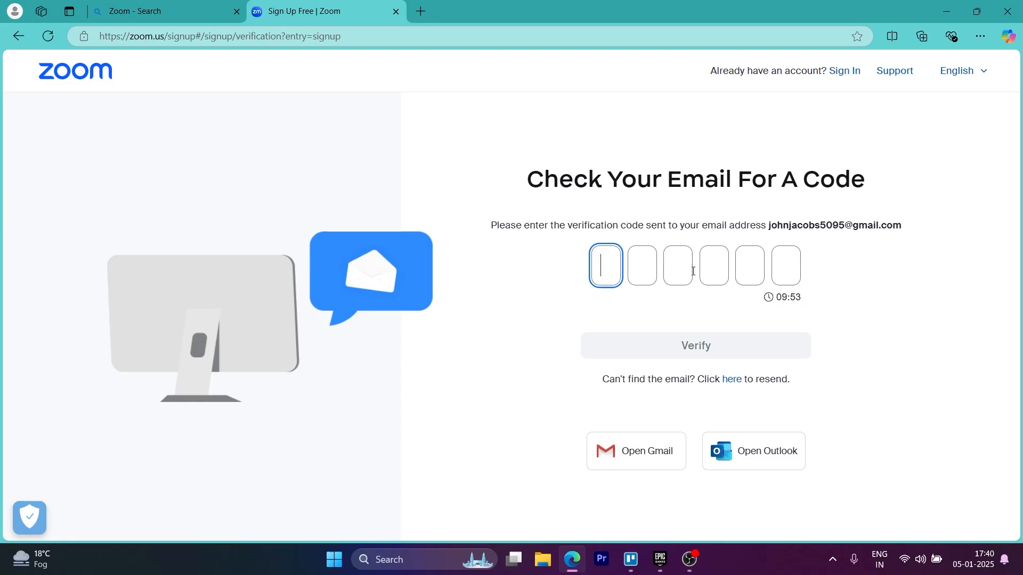
{"action": "mouse_move", "coordinate": [637, 332]}
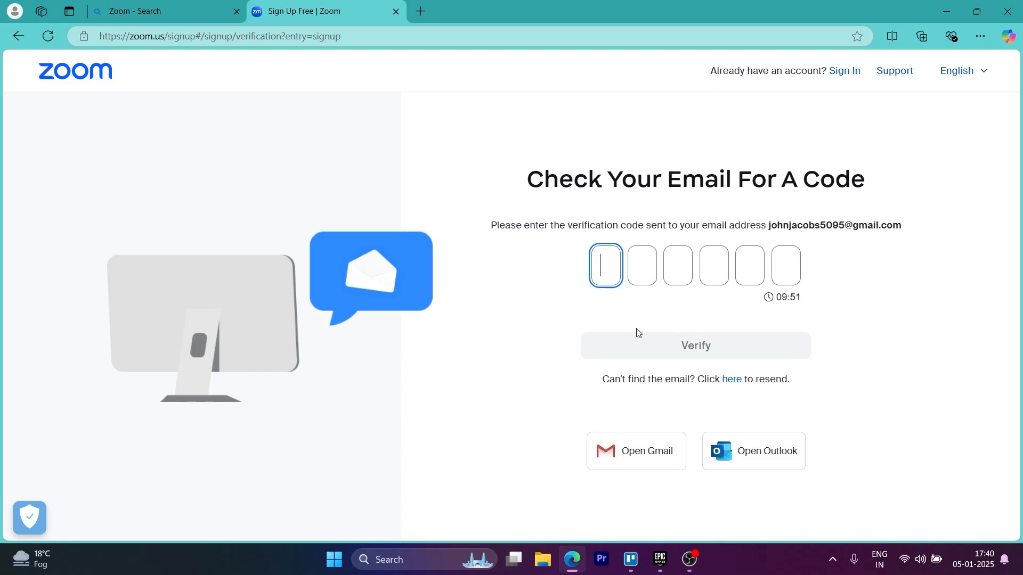
{"action": "left_click", "coordinate": [18, 35]}
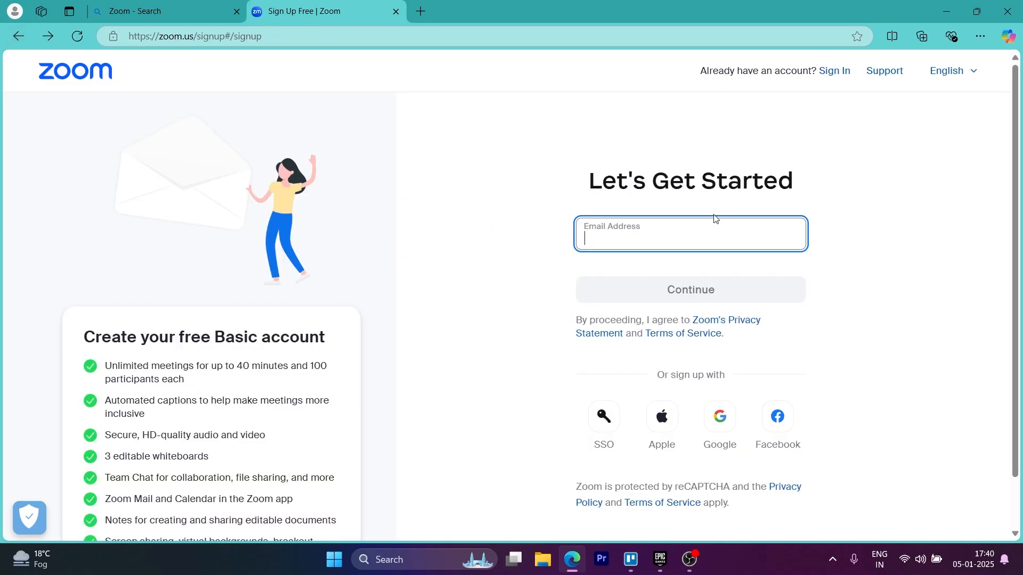
{"action": "type", "text": "john"}
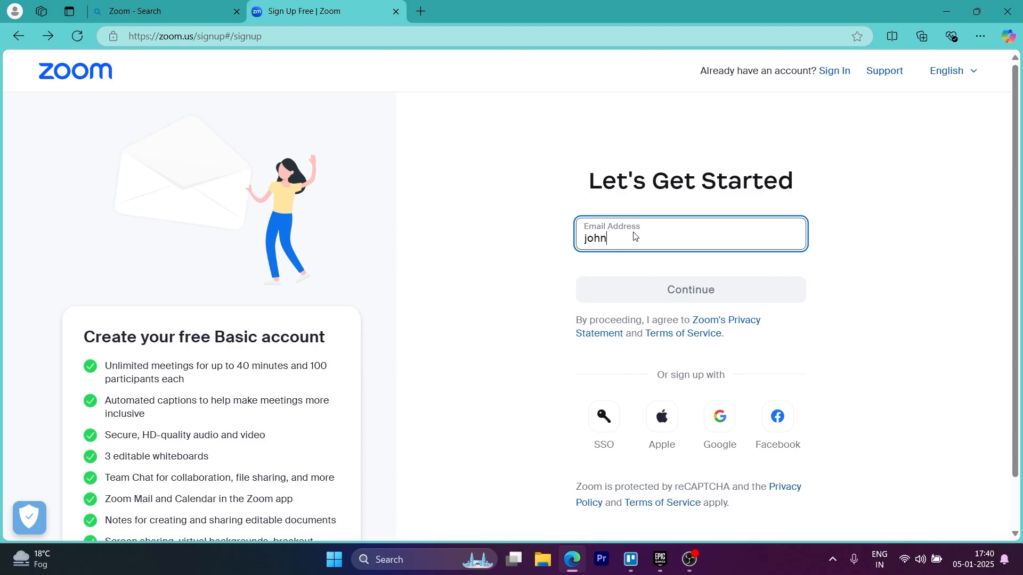
{"action": "left_click", "coordinate": [690, 290]}
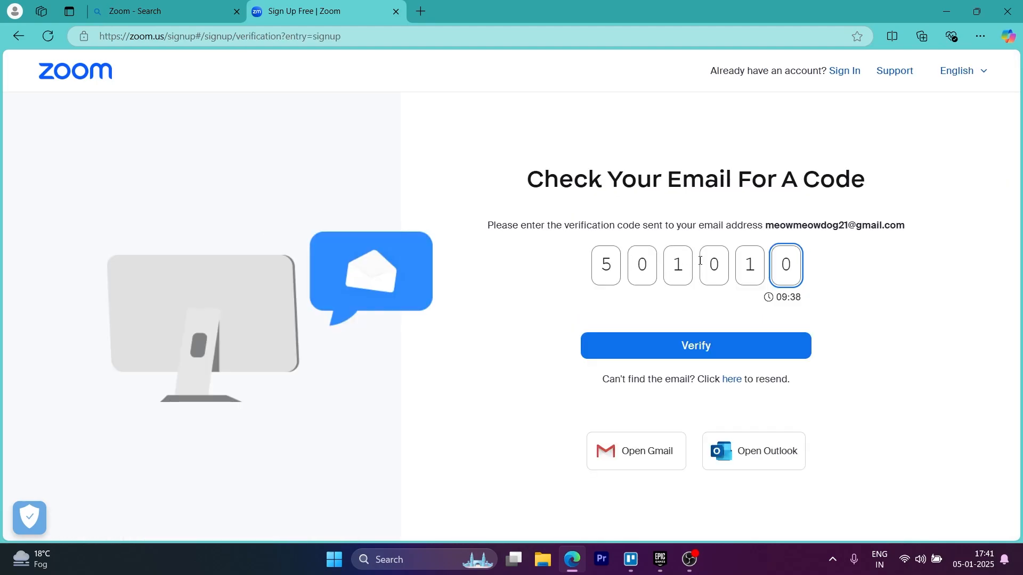
{"action": "left_click", "coordinate": [694, 345]}
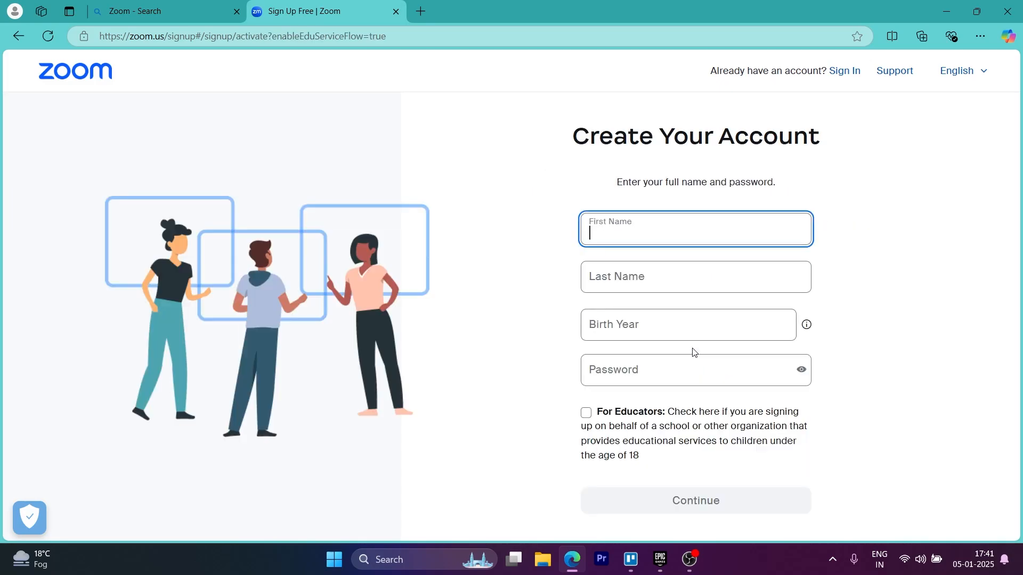
{"action": "type", "text": "Raunak"}
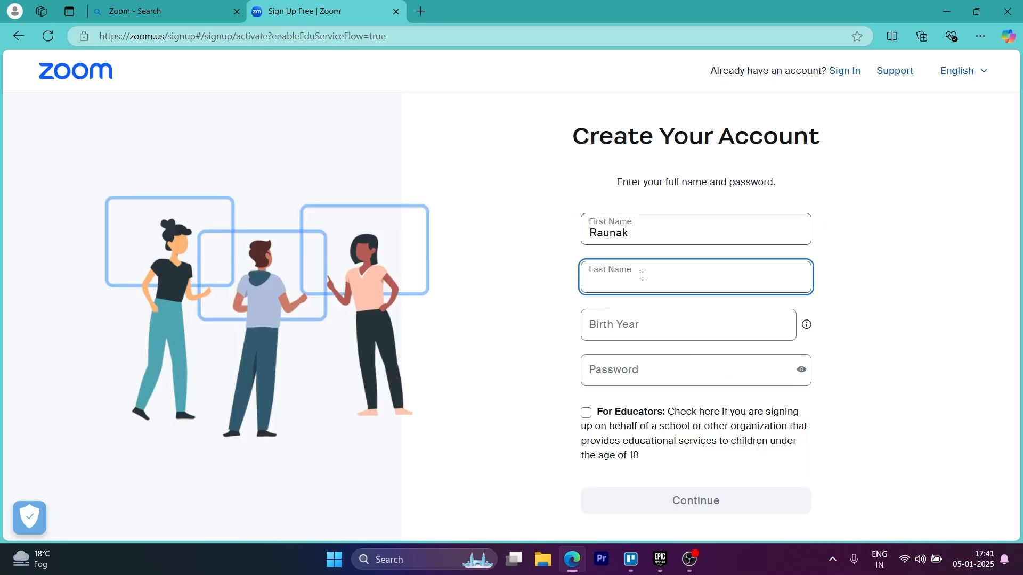
{"action": "left_click", "coordinate": [695, 277]}
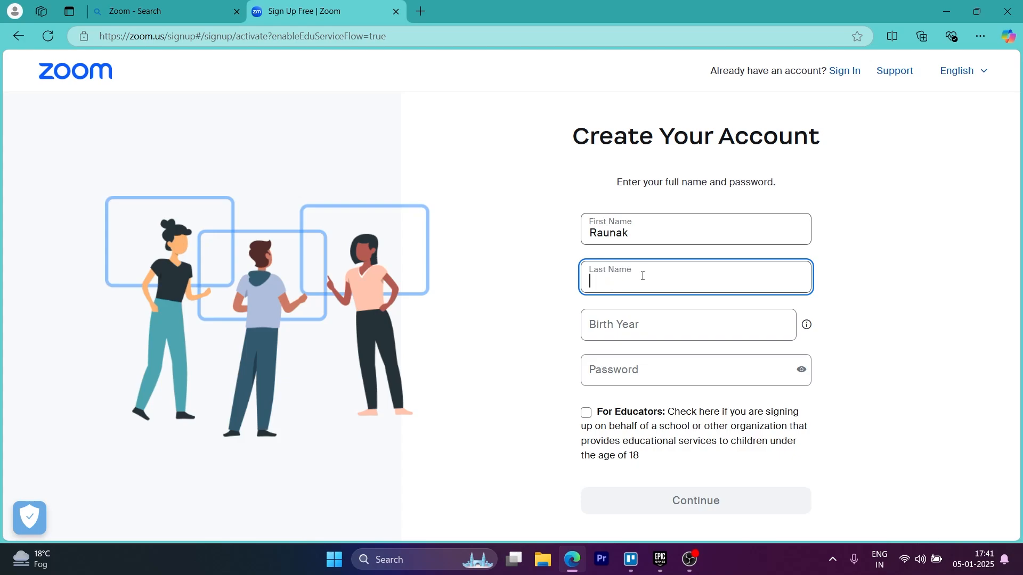
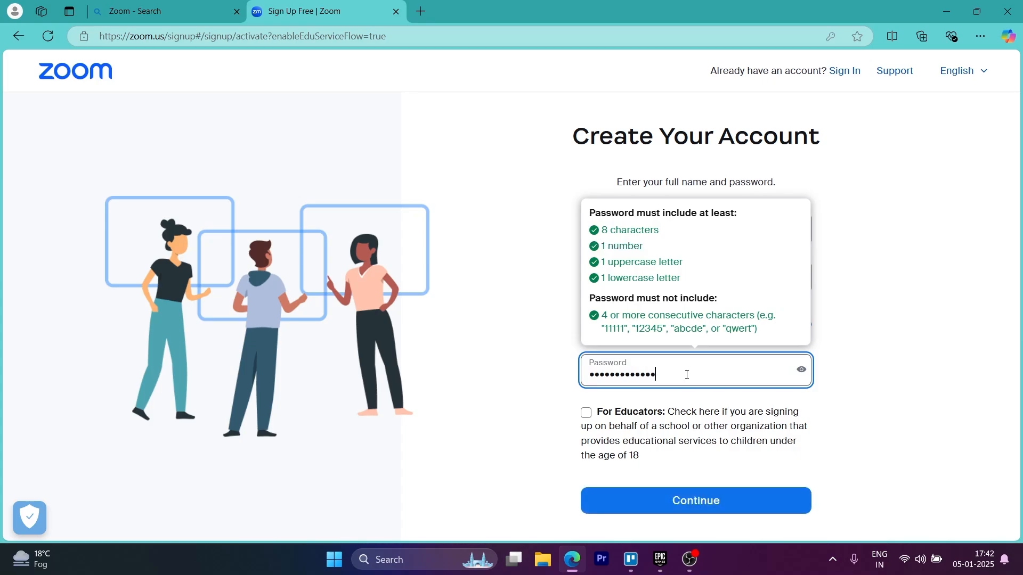
Step: Leave the For Educators option off and submit the Create Your Account form
{"action": "left_click", "coordinate": [585, 412]}
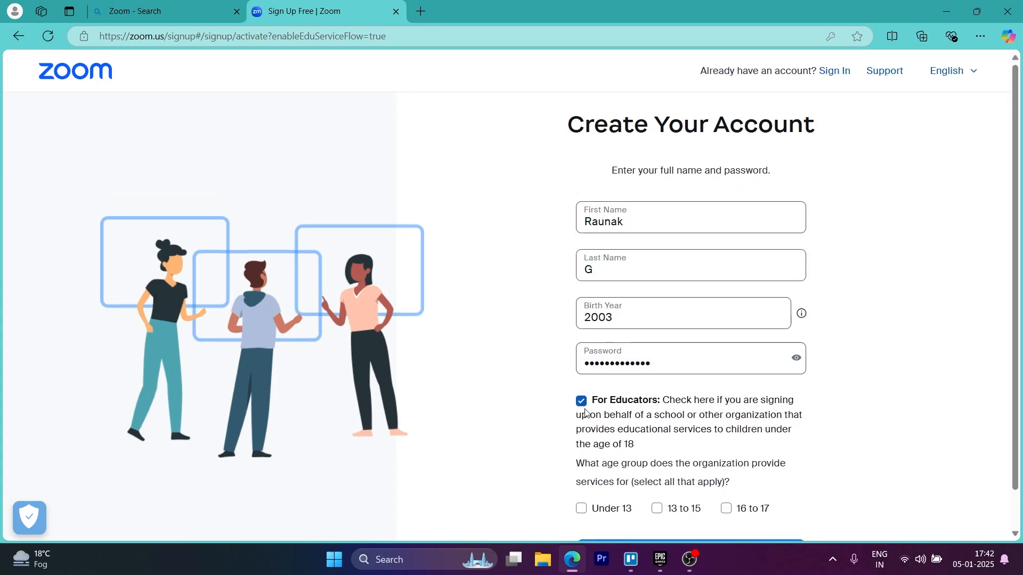
{"action": "left_click", "coordinate": [580, 400]}
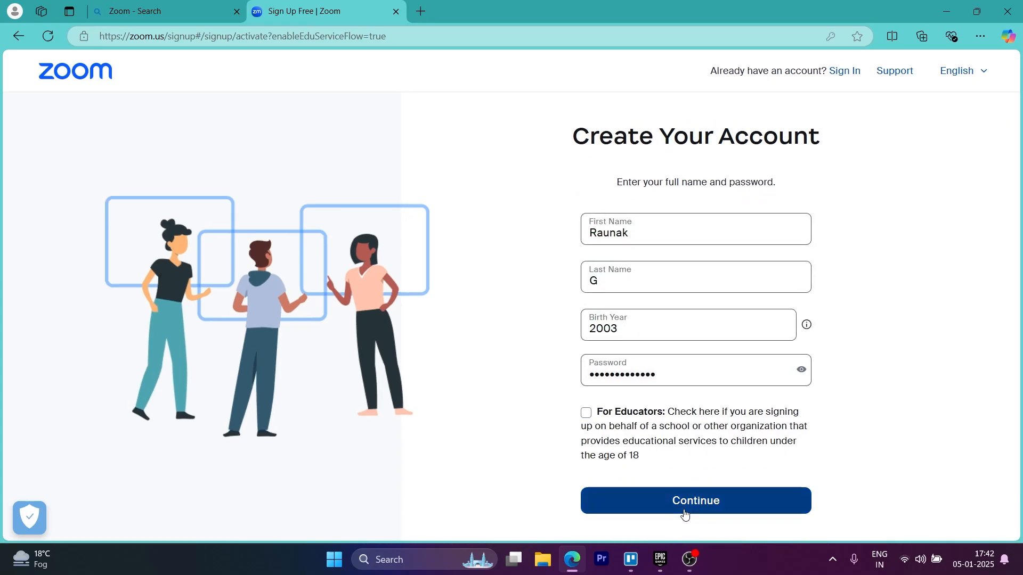
{"action": "left_click", "coordinate": [694, 500]}
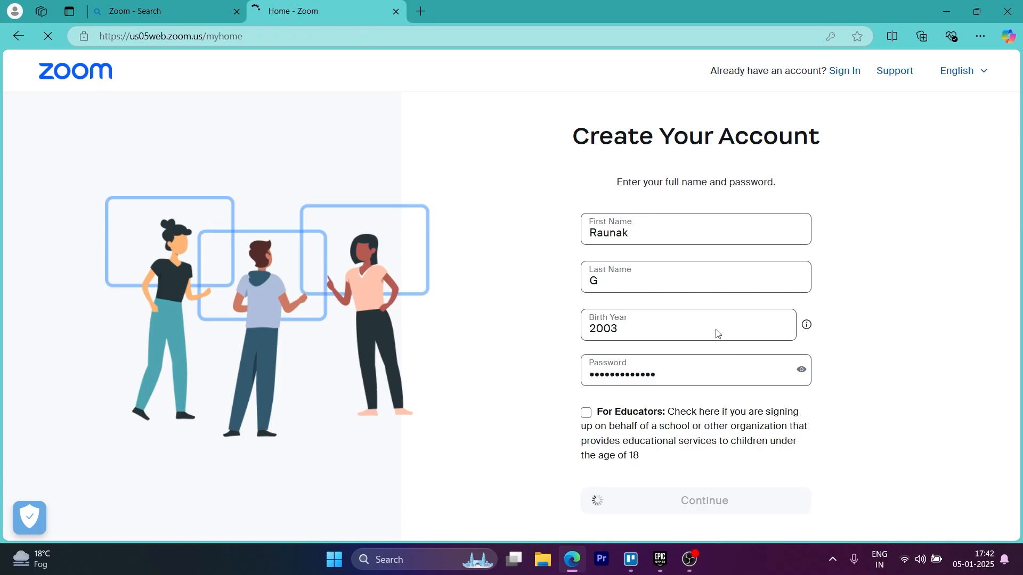
Step: Continue into the account and dismiss the save-password offer to reach the Home page
{"action": "left_click", "coordinate": [703, 500]}
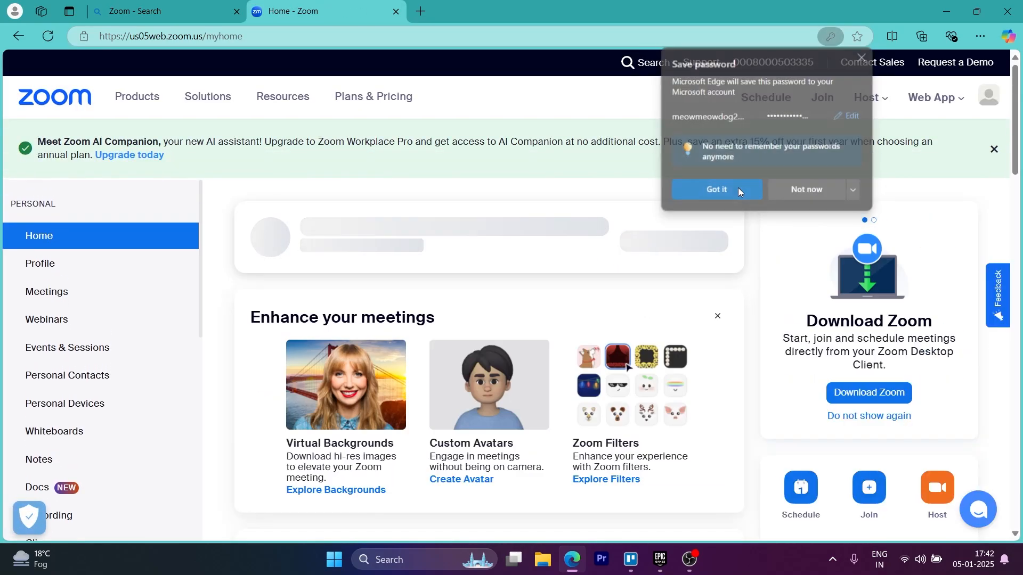
{"action": "left_click", "coordinate": [715, 189]}
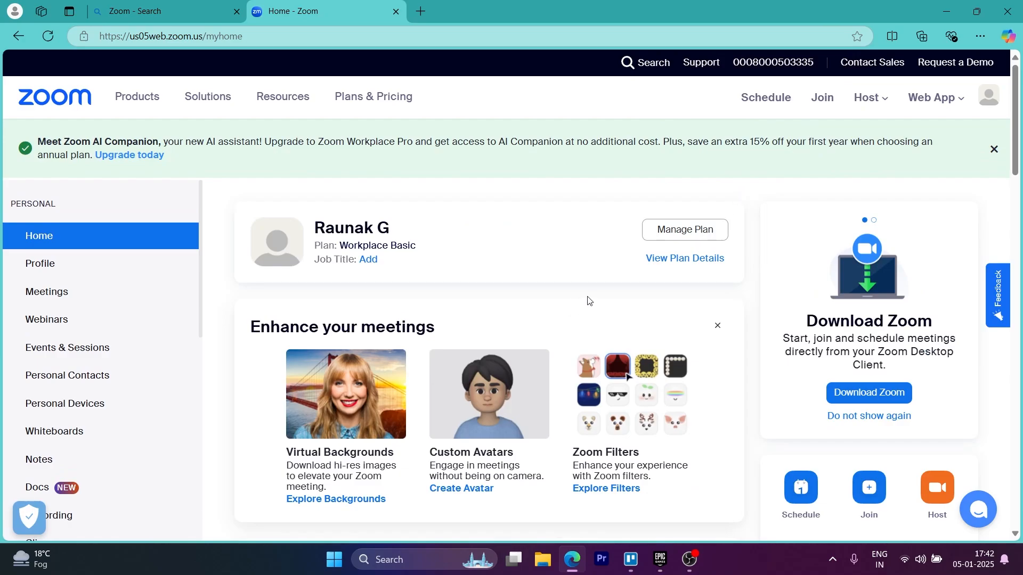
{"action": "mouse_move", "coordinate": [444, 276]}
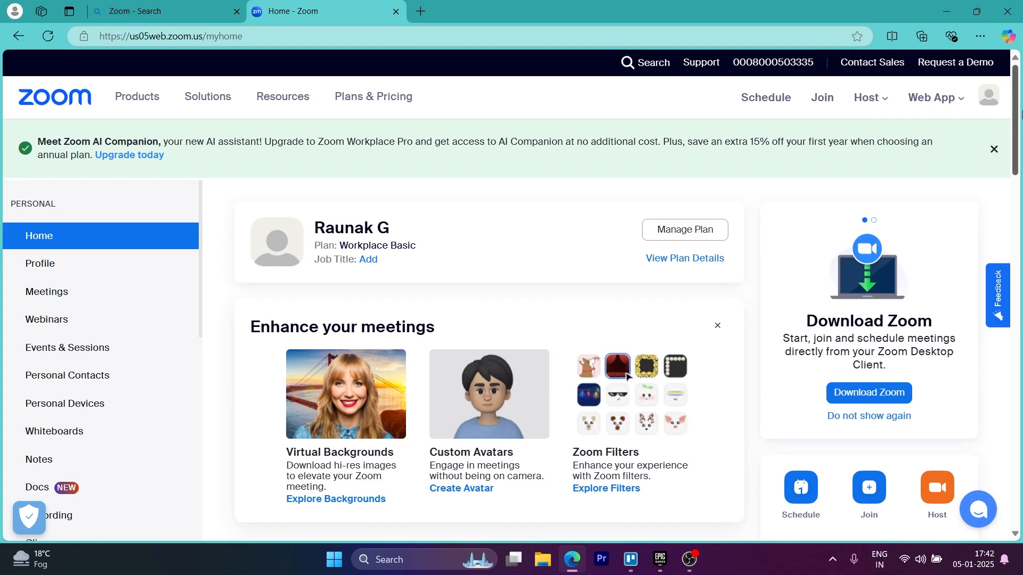
Step: Go to Meetings, dismiss the AI Companion banner and start scheduling a new meeting
{"action": "left_click", "coordinate": [46, 291]}
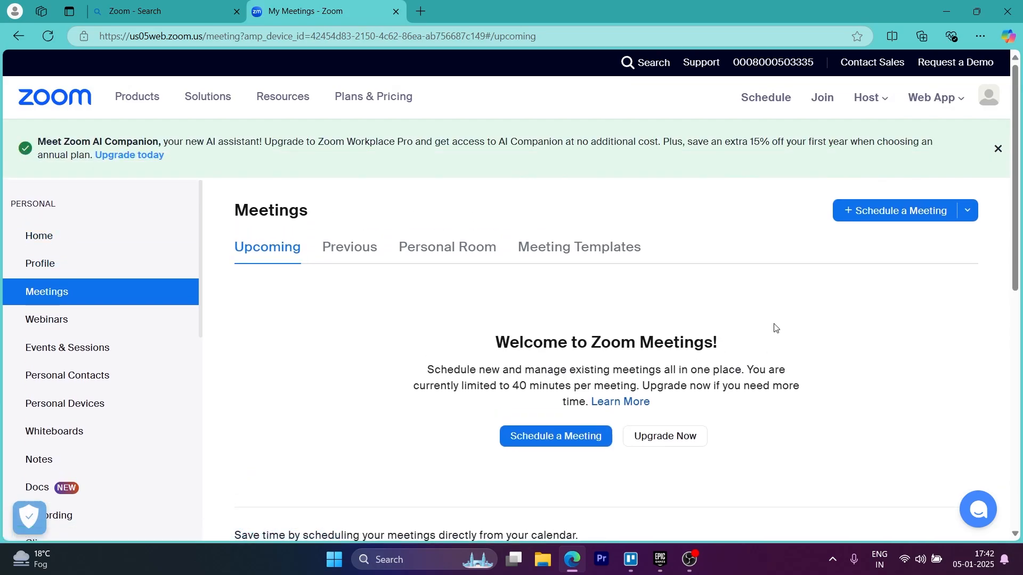
{"action": "left_click", "coordinate": [997, 148]}
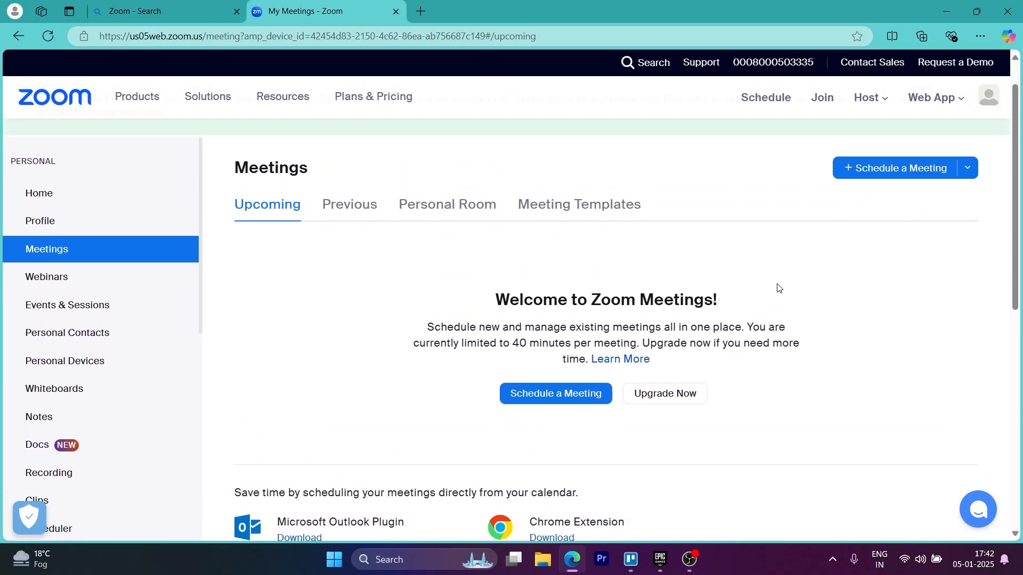
{"action": "left_click", "coordinate": [555, 393]}
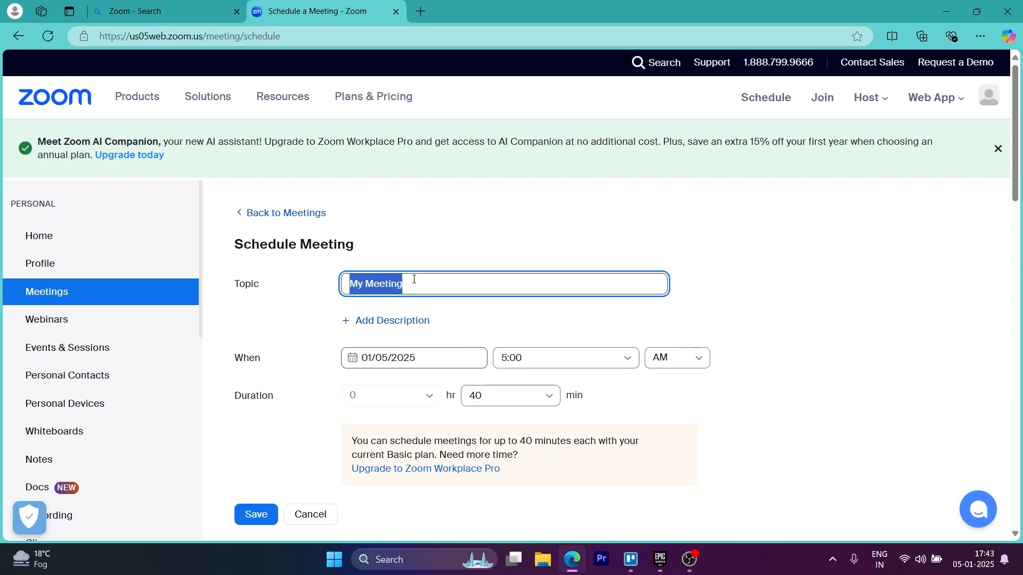
Step: Give the meeting topic "GE Class", description ".." and a 05:30 PM start time
{"action": "type", "text": "GE Class"}
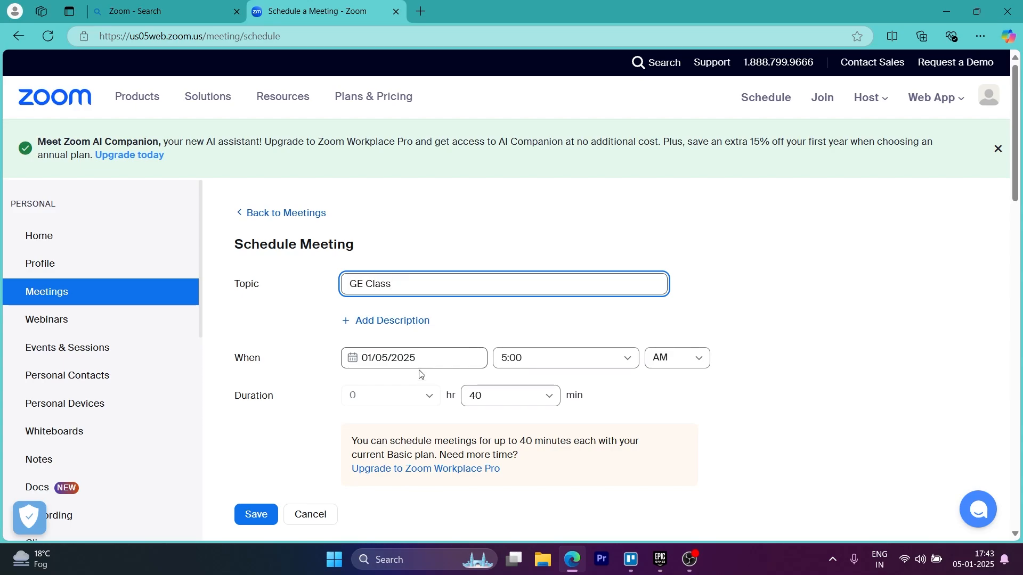
{"action": "left_click", "coordinate": [392, 320]}
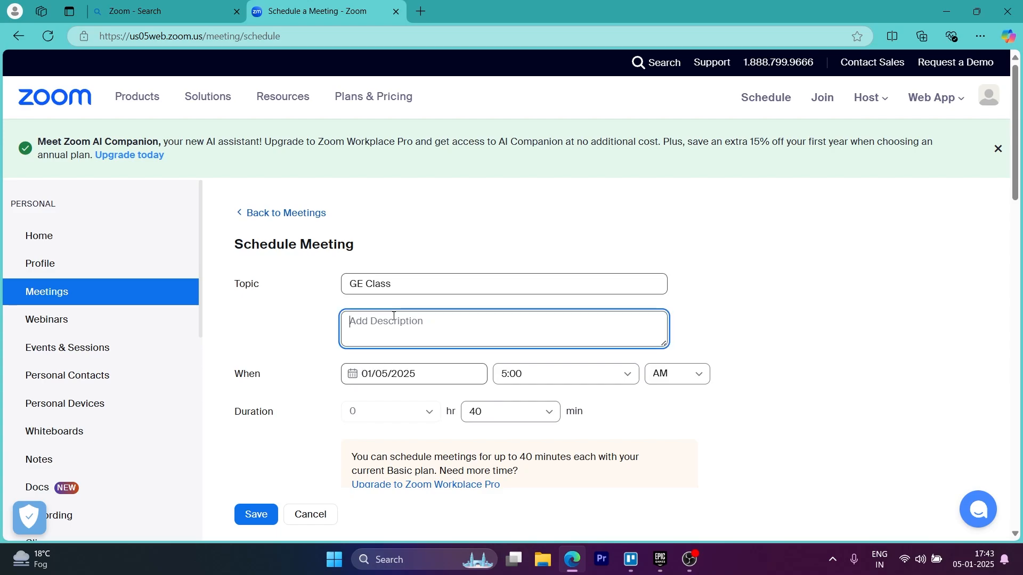
{"action": "type", "text": ".."}
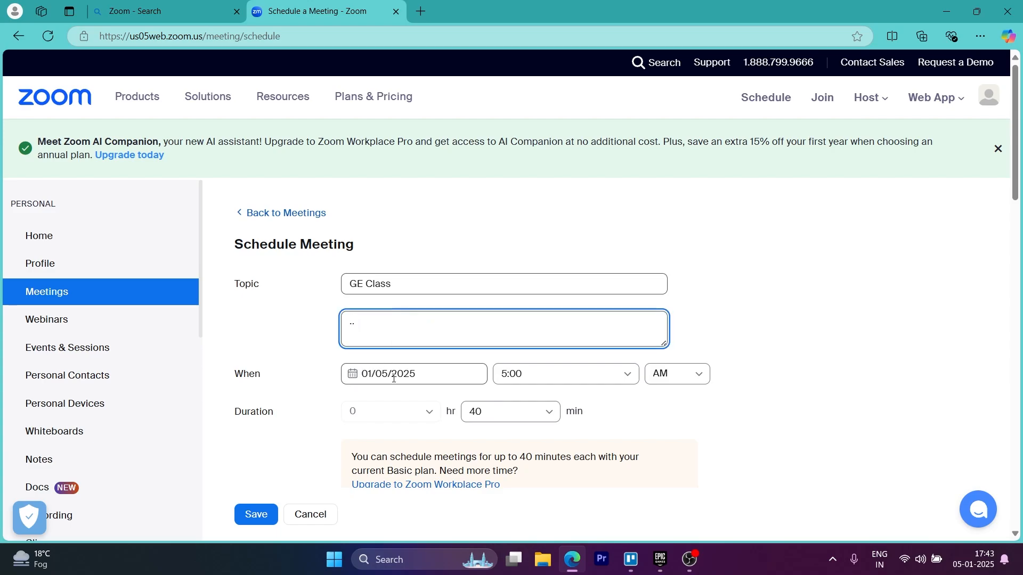
{"action": "left_click", "coordinate": [413, 374]}
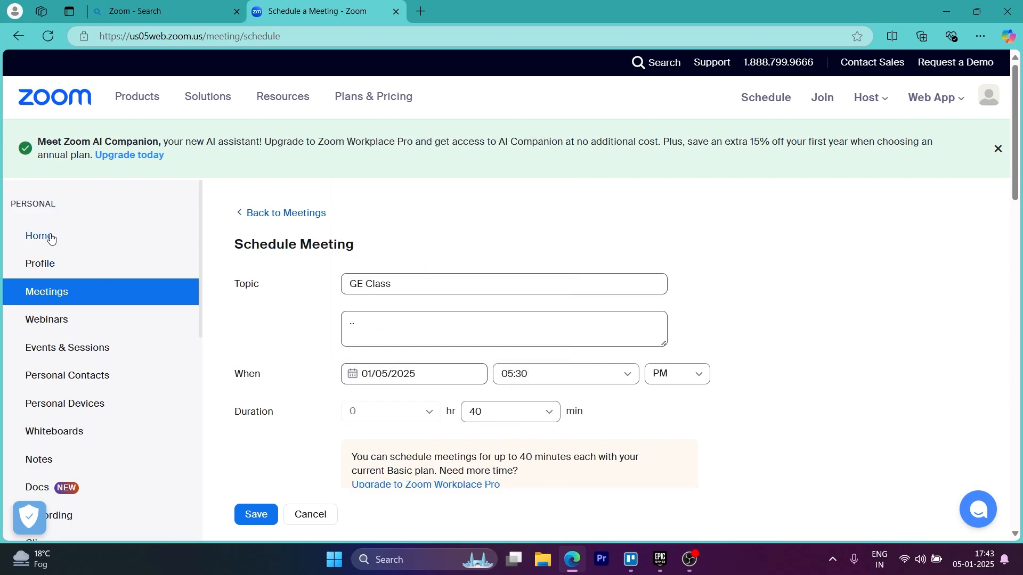
Step: Return to Home and start hosting a meeting right away
{"action": "left_click", "coordinate": [38, 235]}
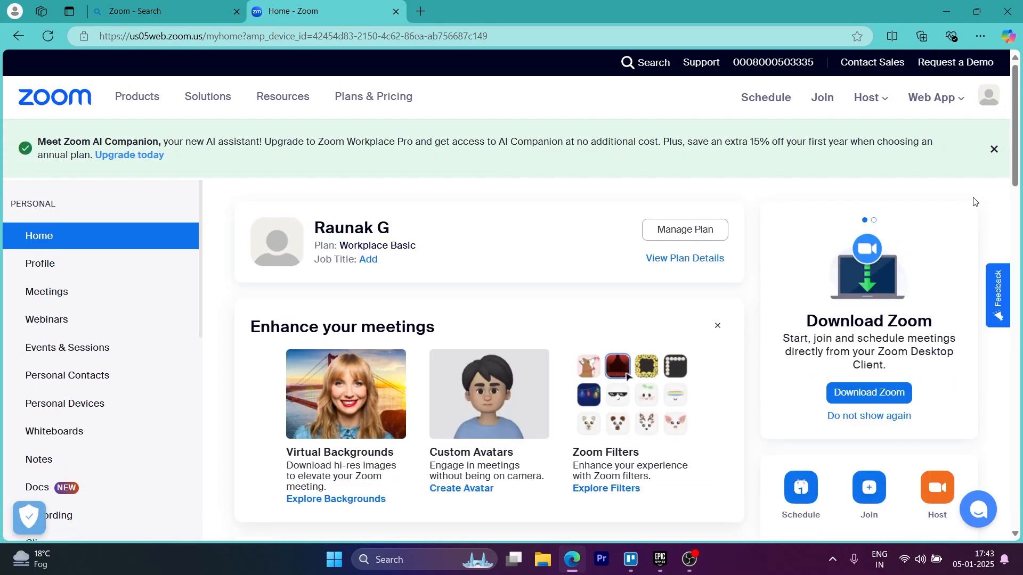
{"action": "scroll", "scroll_direction": "down", "scroll_amount": 3}
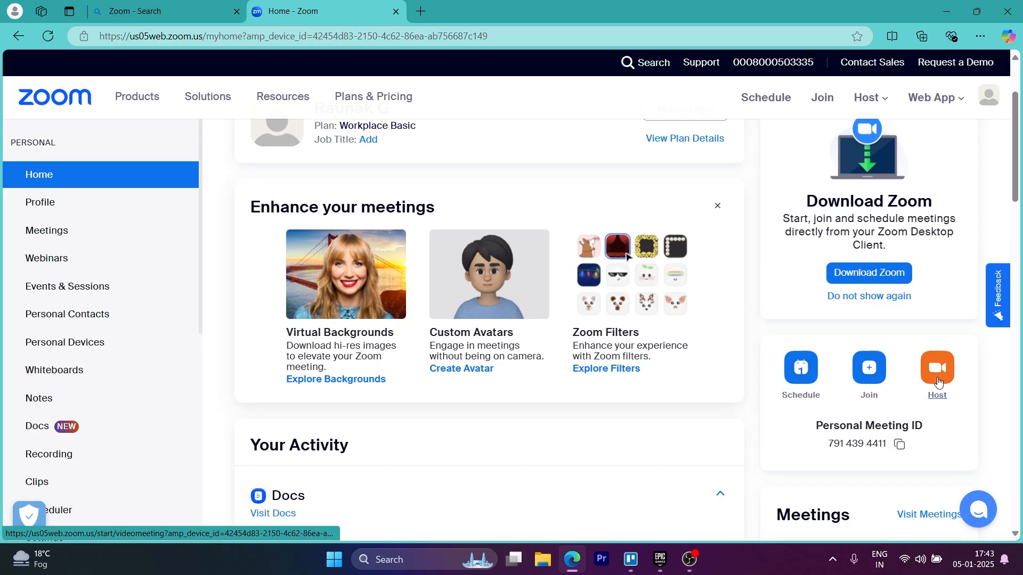
{"action": "left_click", "coordinate": [936, 369]}
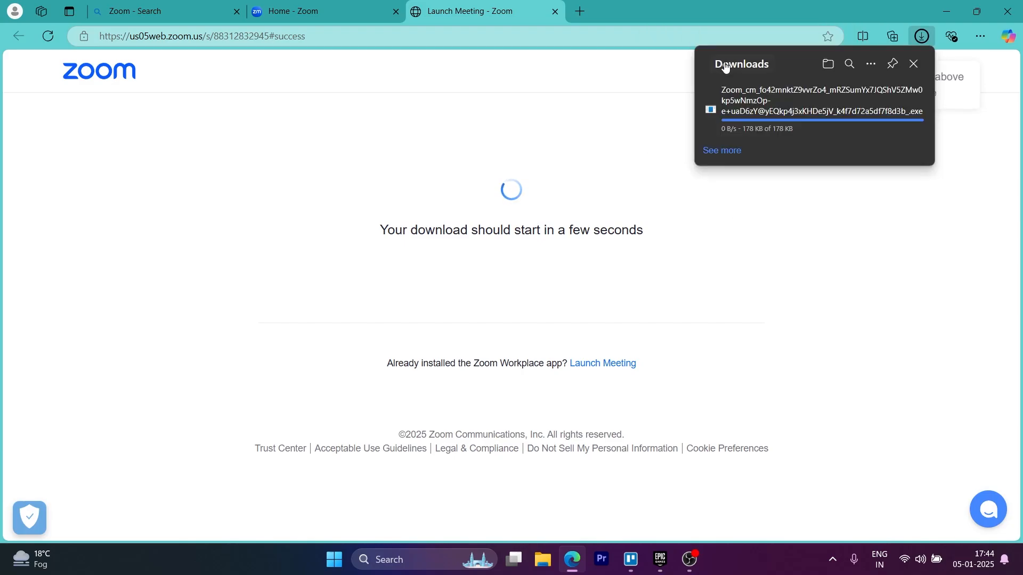
Step: Show the downloaded Zoom Workplace installer in its folder and run it
{"action": "left_click", "coordinate": [320, 11]}
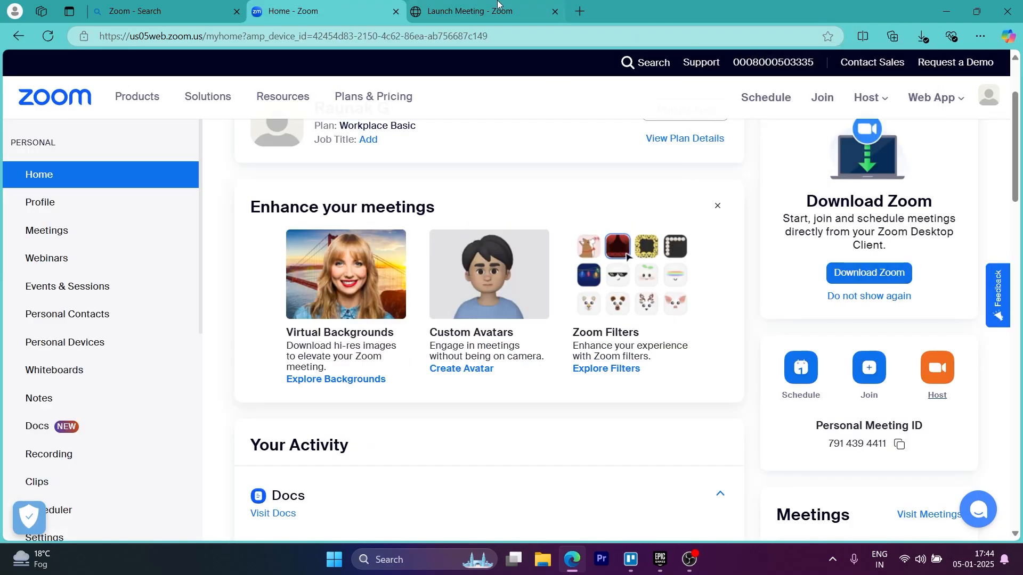
{"action": "left_click", "coordinate": [921, 36]}
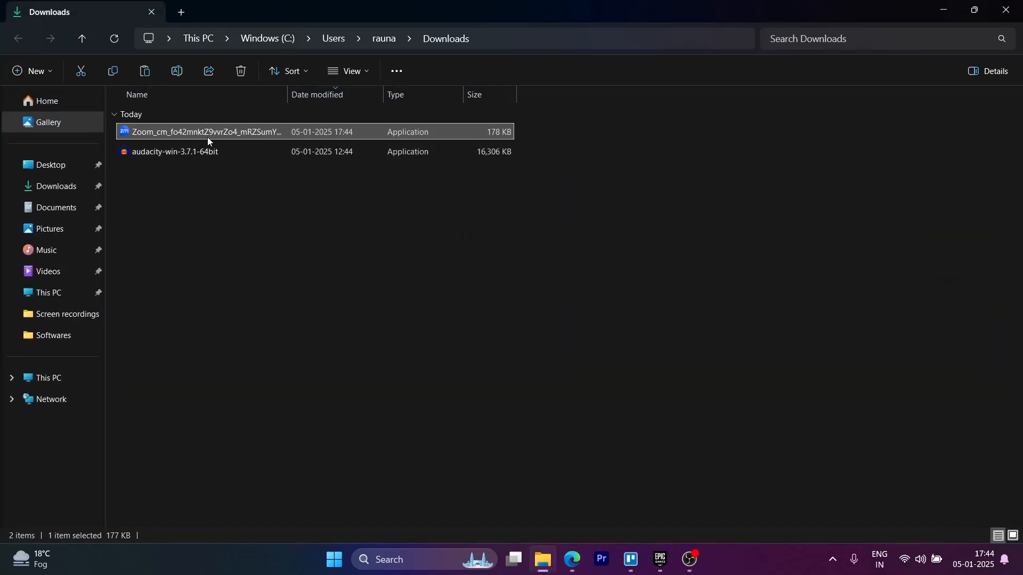
{"action": "double_click", "coordinate": [205, 131]}
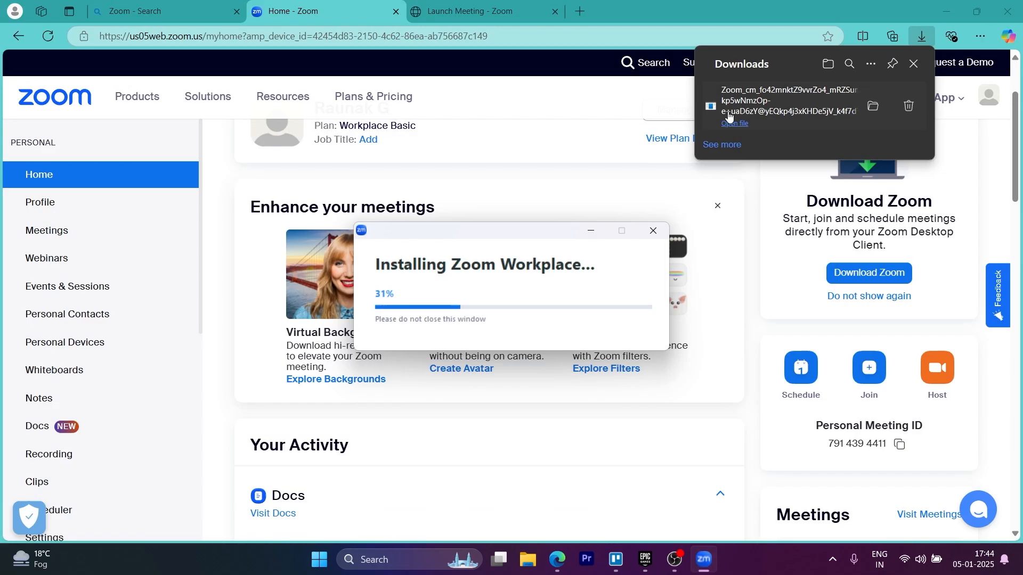
{"action": "left_click", "coordinate": [913, 63]}
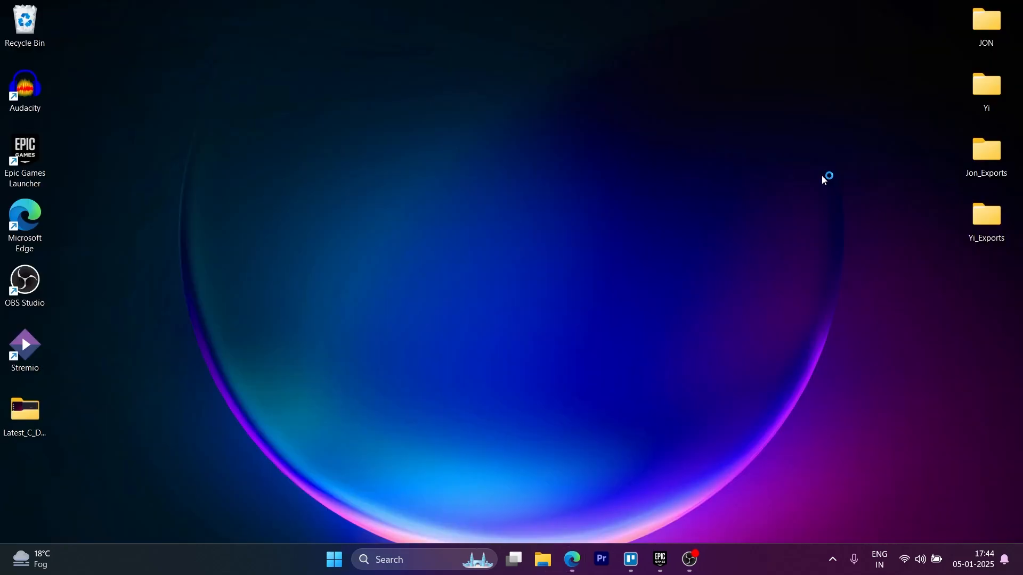
{"action": "mouse_move", "coordinate": [788, 403]}
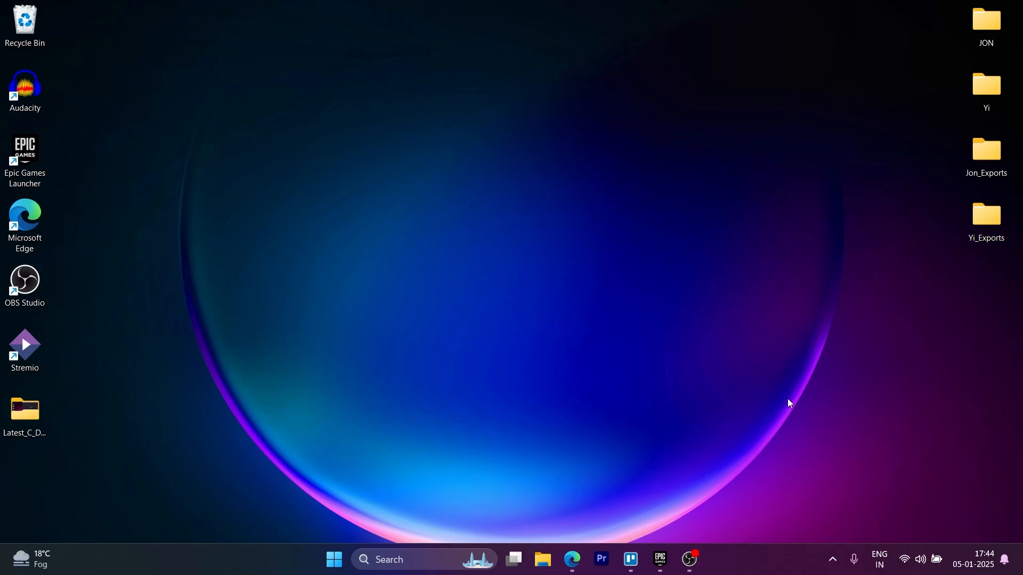
Step: Launch Zoom Workplace from Start search and go to the email sign-in field
{"action": "type", "text": "zoom Workplace"}
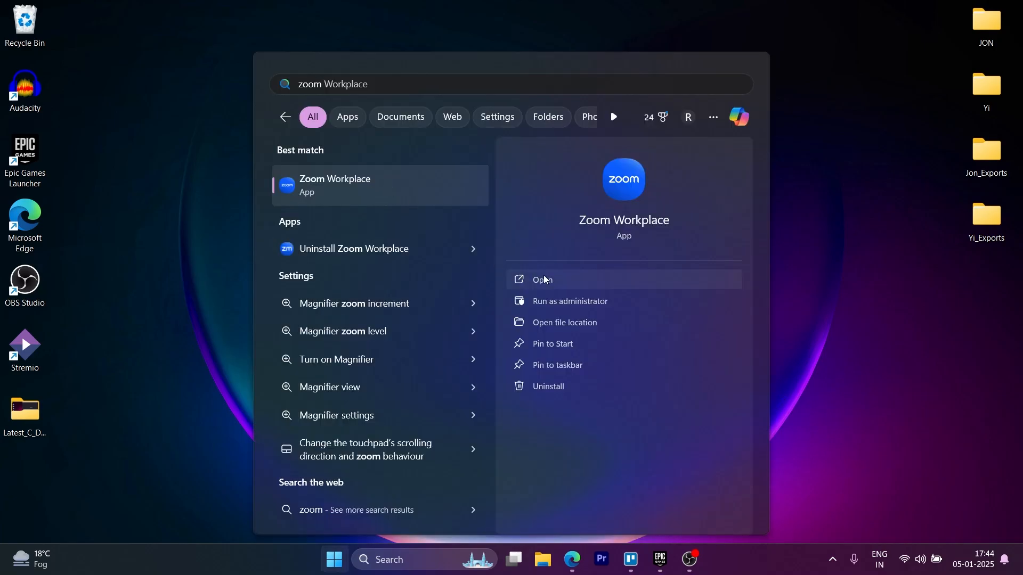
{"action": "left_click", "coordinate": [543, 279]}
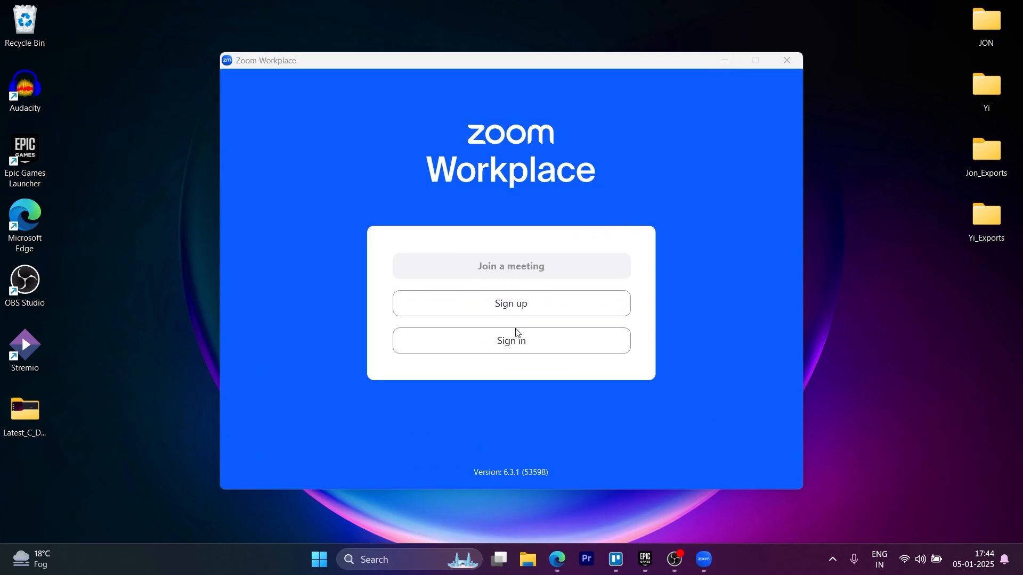
{"action": "left_click", "coordinate": [511, 340]}
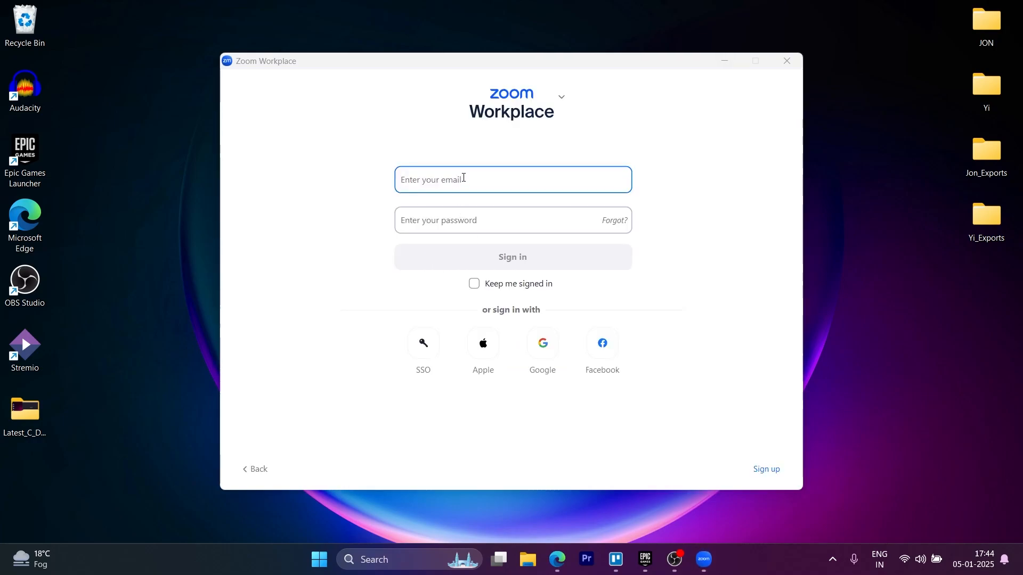
{"action": "left_click", "coordinate": [512, 256]}
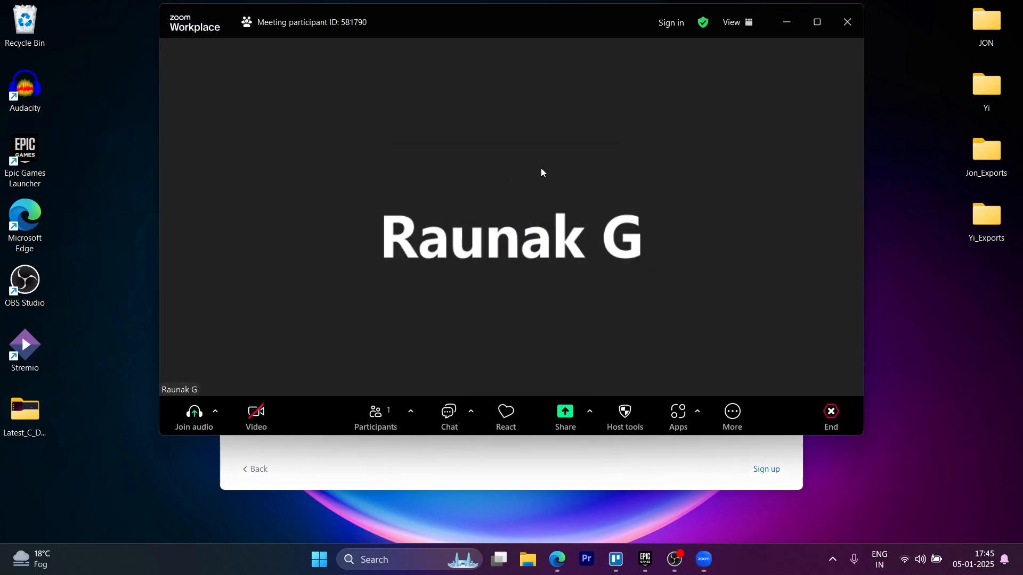
Step: Join the meeting with computer audio and turn the camera off
{"action": "left_click", "coordinate": [193, 416]}
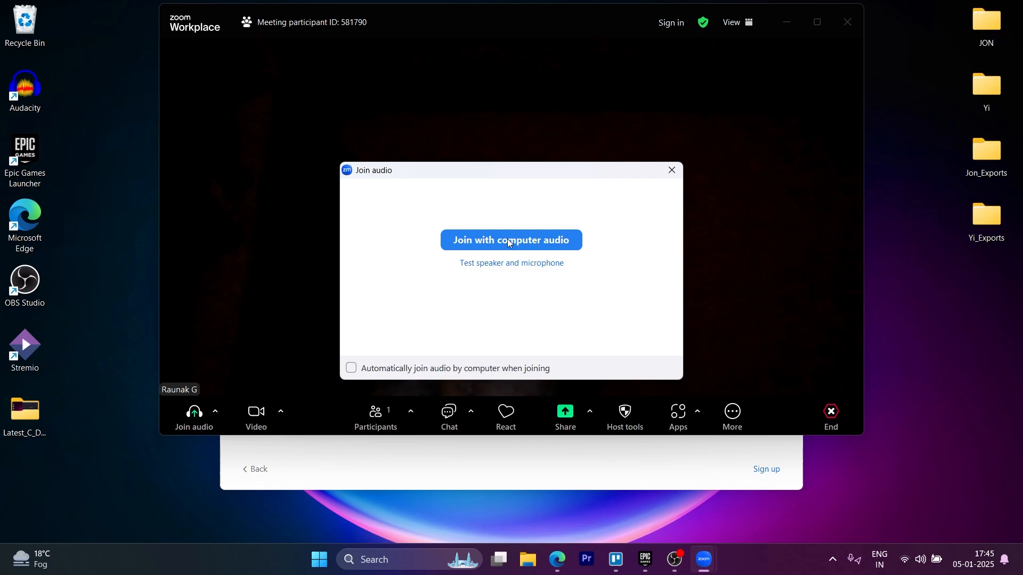
{"action": "left_click", "coordinate": [510, 239]}
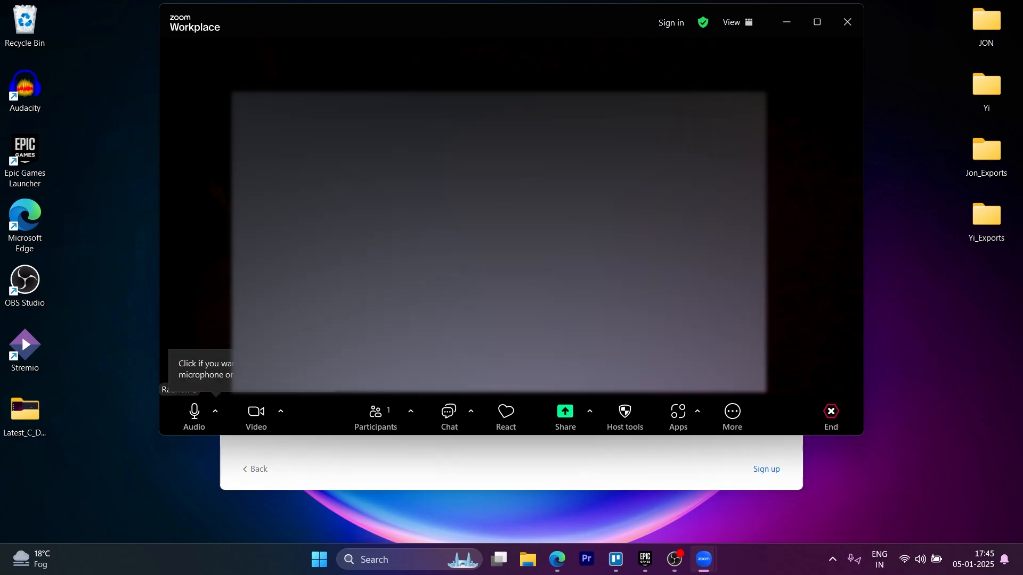
{"action": "mouse_move", "coordinate": [255, 414]}
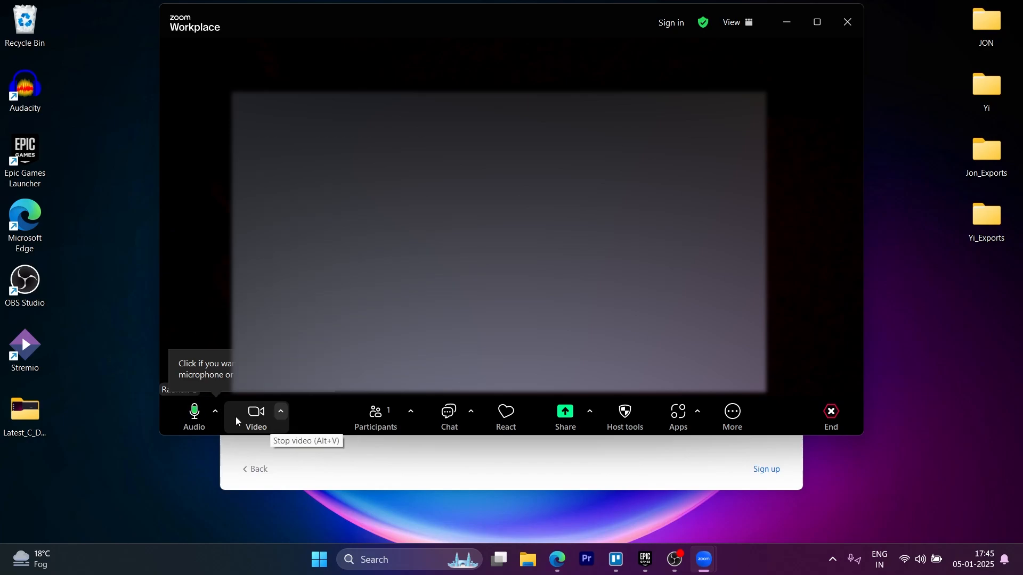
{"action": "left_click", "coordinate": [255, 415]}
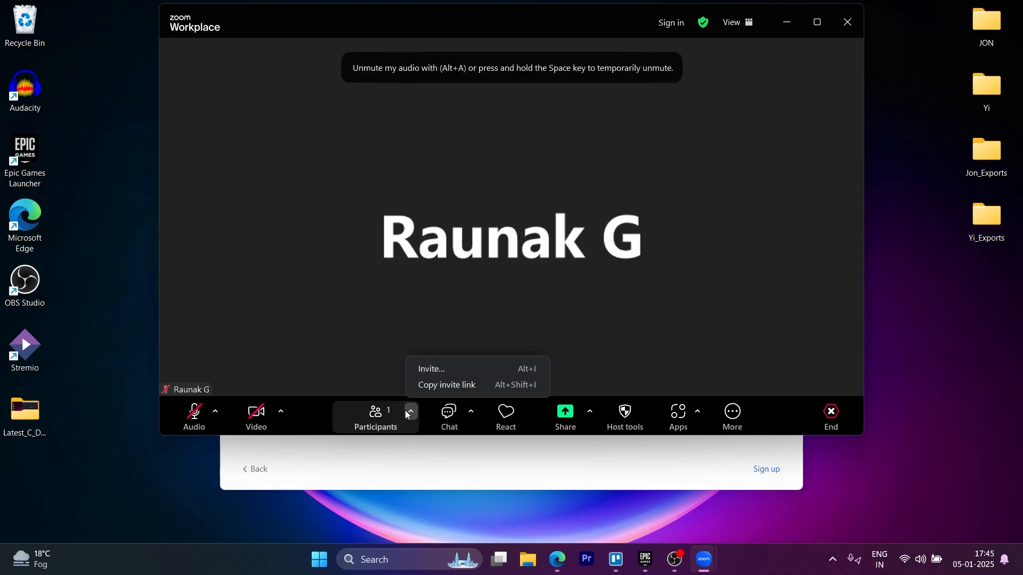
Step: Send "Hey" in chat and raise a hand
{"action": "left_click", "coordinate": [430, 368]}
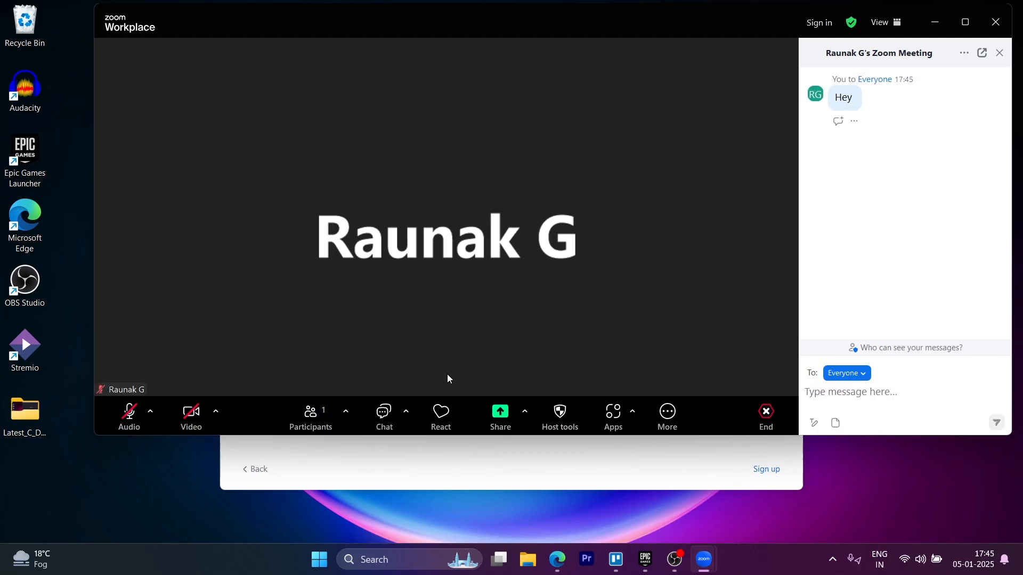
{"action": "left_click", "coordinate": [440, 416]}
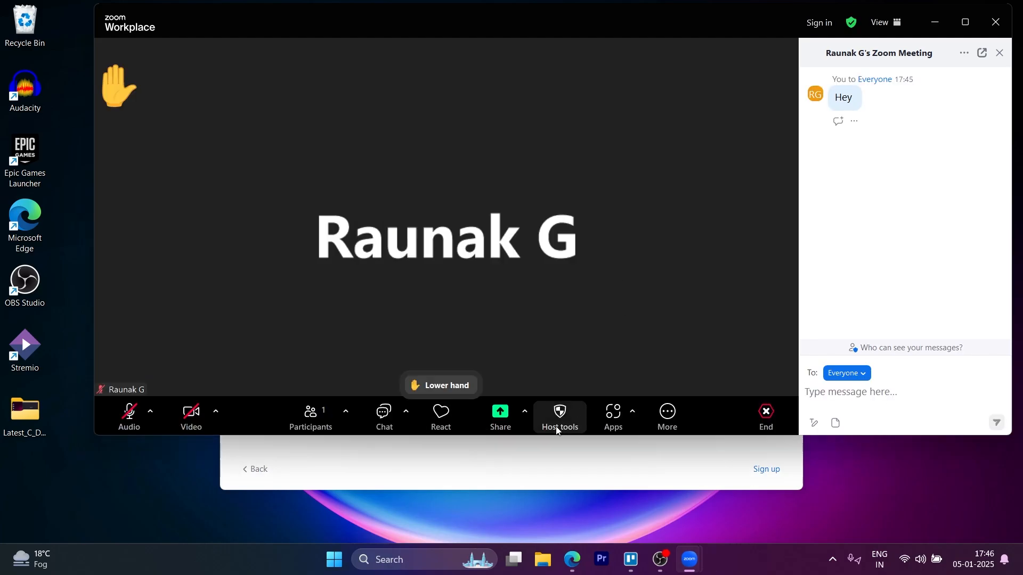
Step: Share a whiteboard, clear the orange HI, and hand-write orange capitals HOSTIN across the top
{"action": "left_click", "coordinate": [559, 416]}
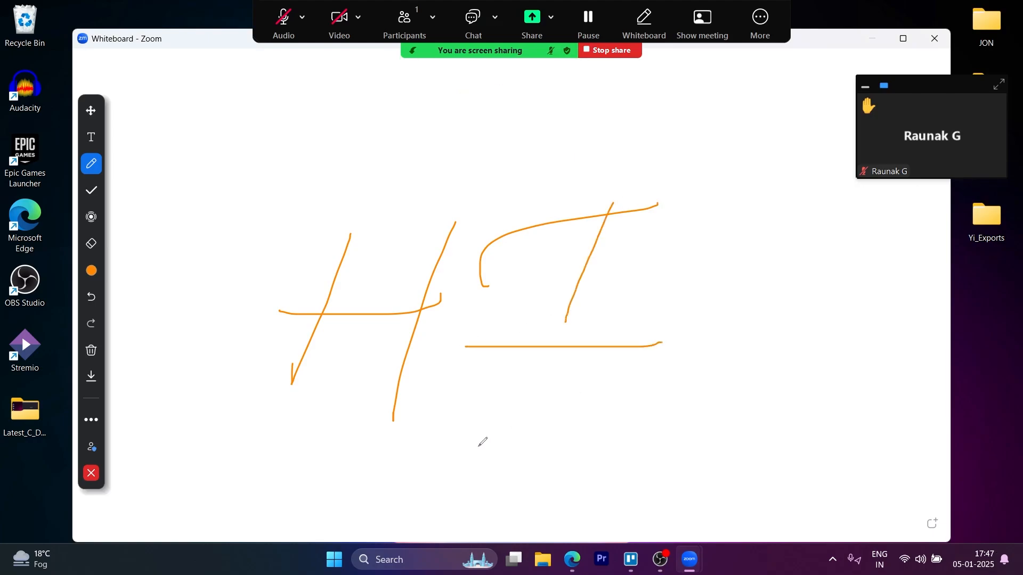
{"action": "left_click", "coordinate": [91, 350]}
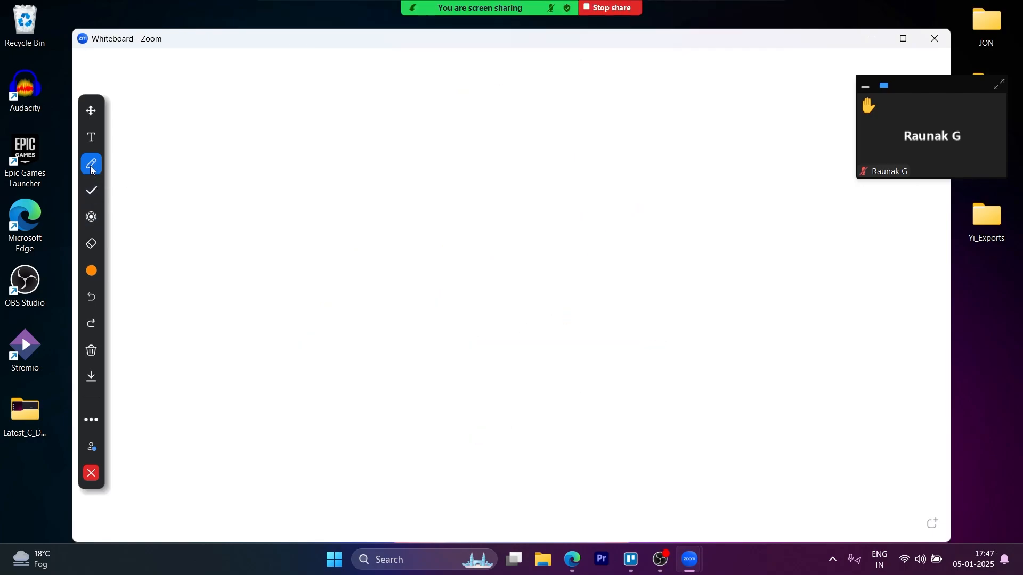
{"action": "left_click_drag", "start_coordinate": [228, 140], "coordinate": [210, 191]}
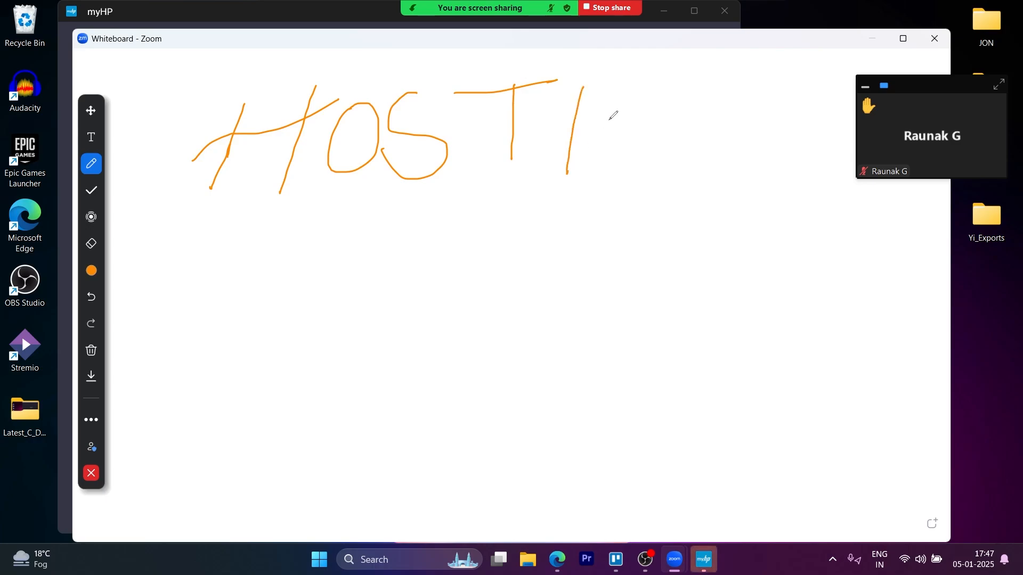
{"action": "left_click_drag", "start_coordinate": [584, 88], "coordinate": [652, 180]}
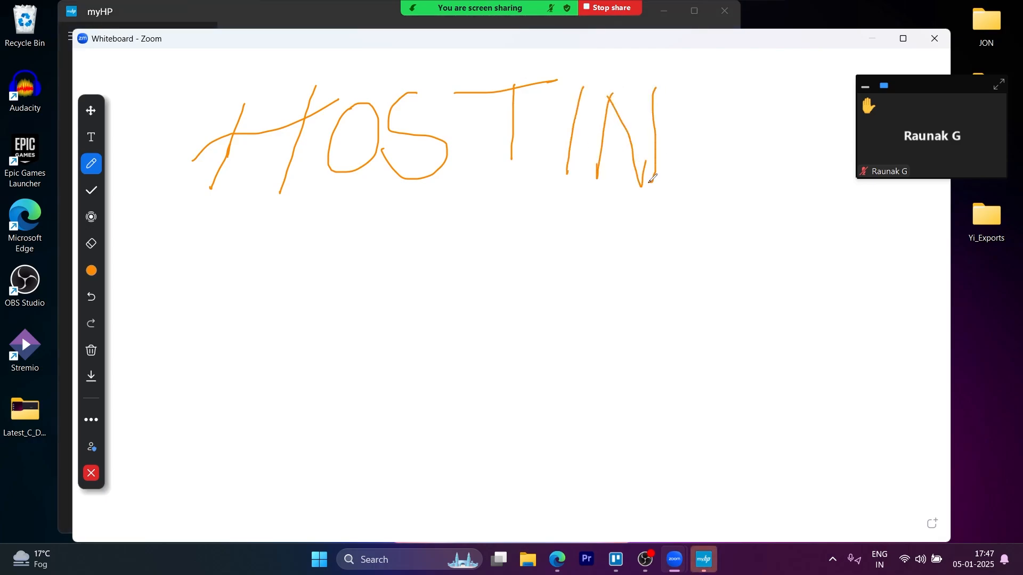